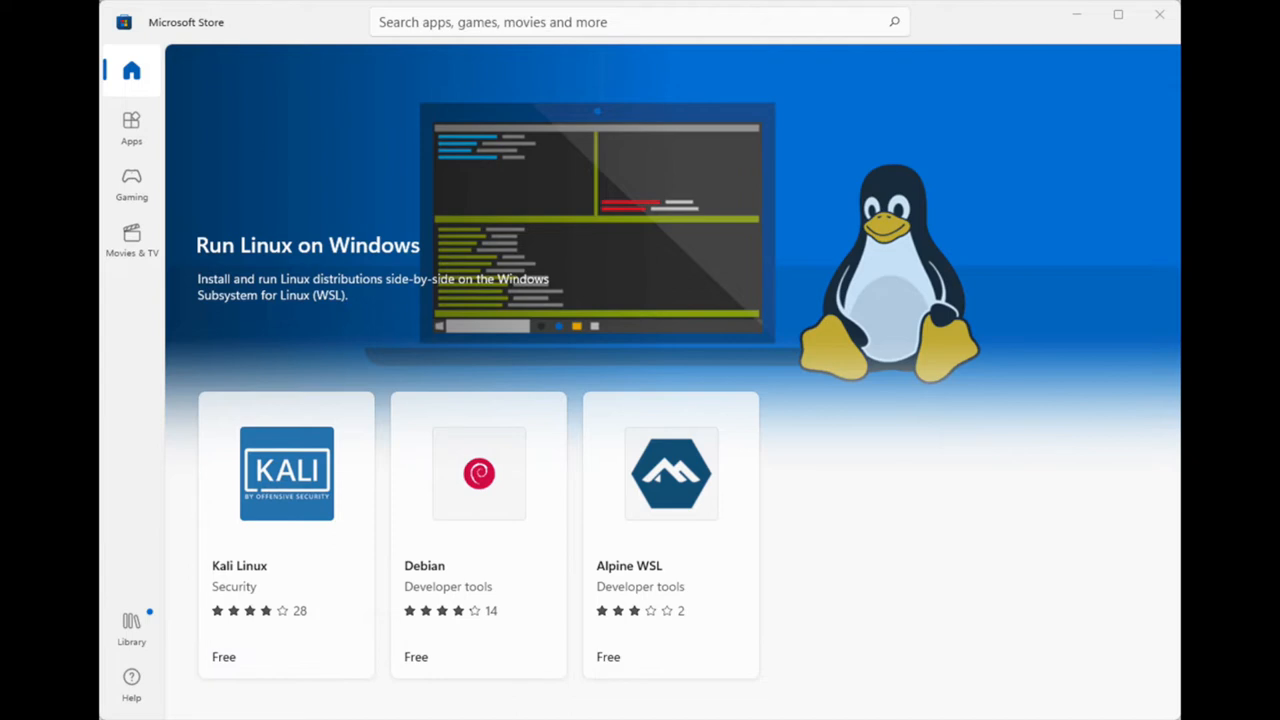
- Close the Store page and bring up the Start menu's installed apps list
{"action": "left_click", "coordinate": [1160, 14]}
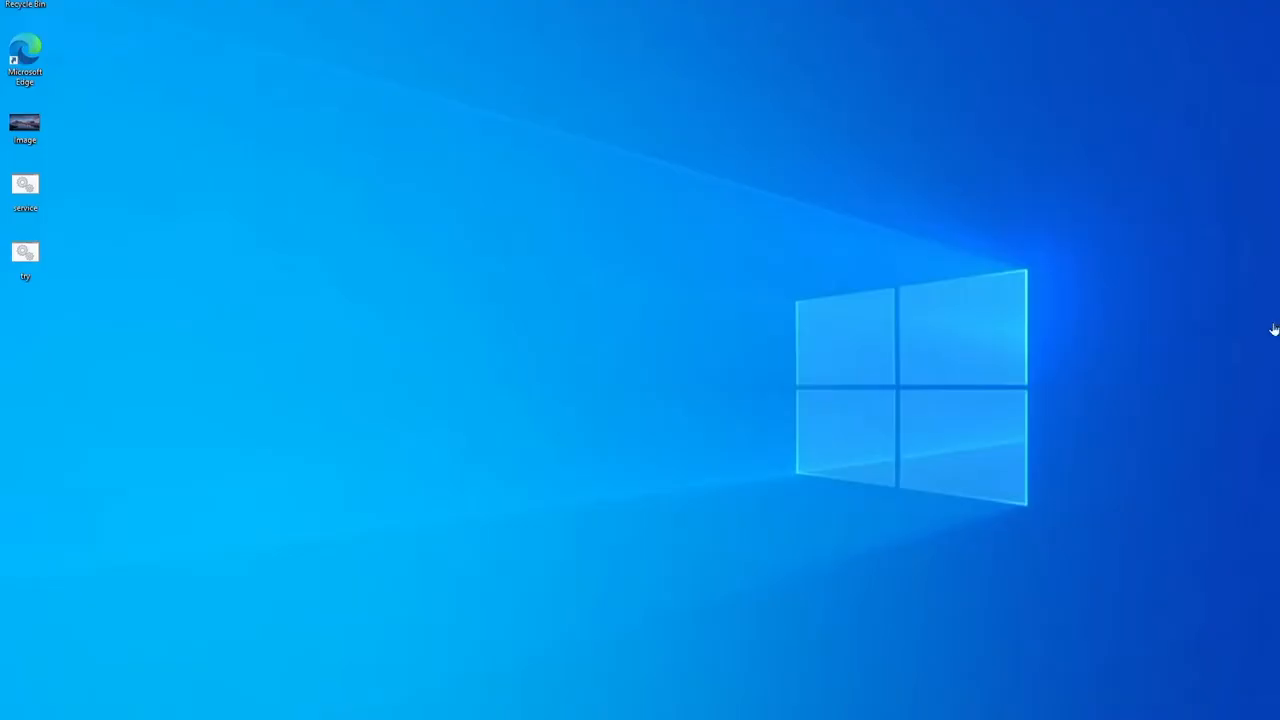
{"action": "mouse_move", "coordinate": [672, 372]}
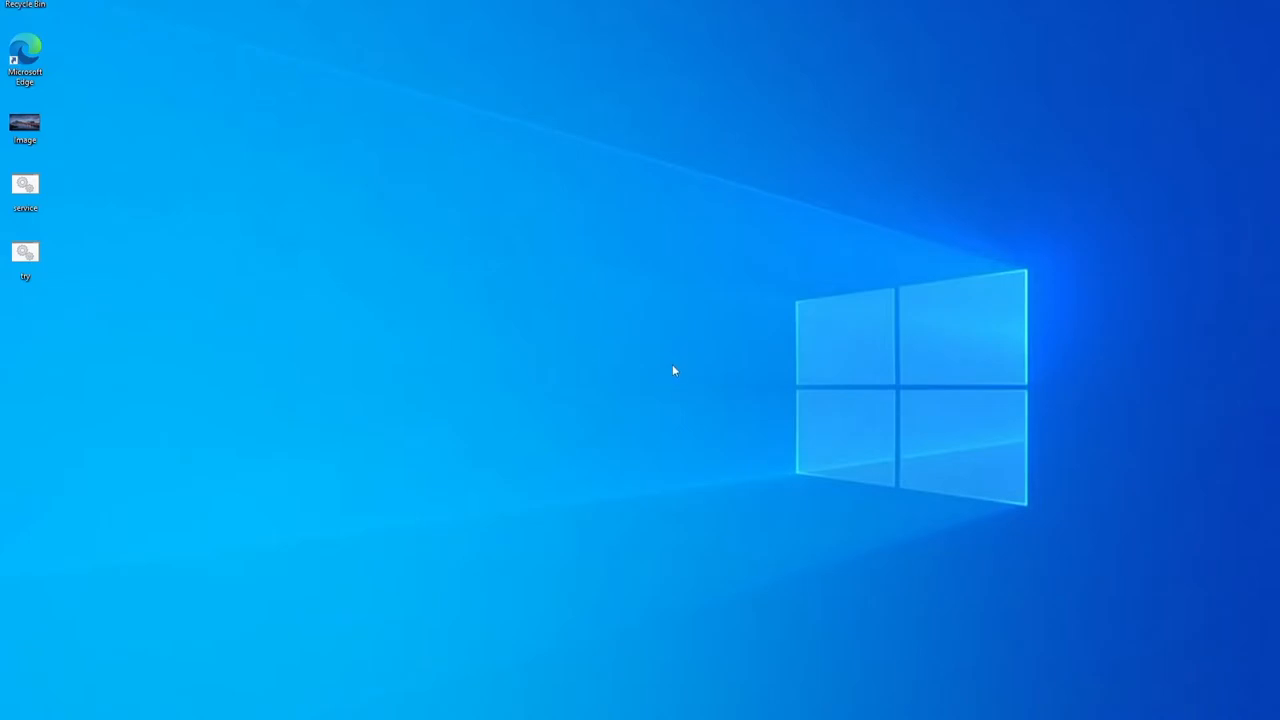
{"action": "left_click", "coordinate": [10, 712]}
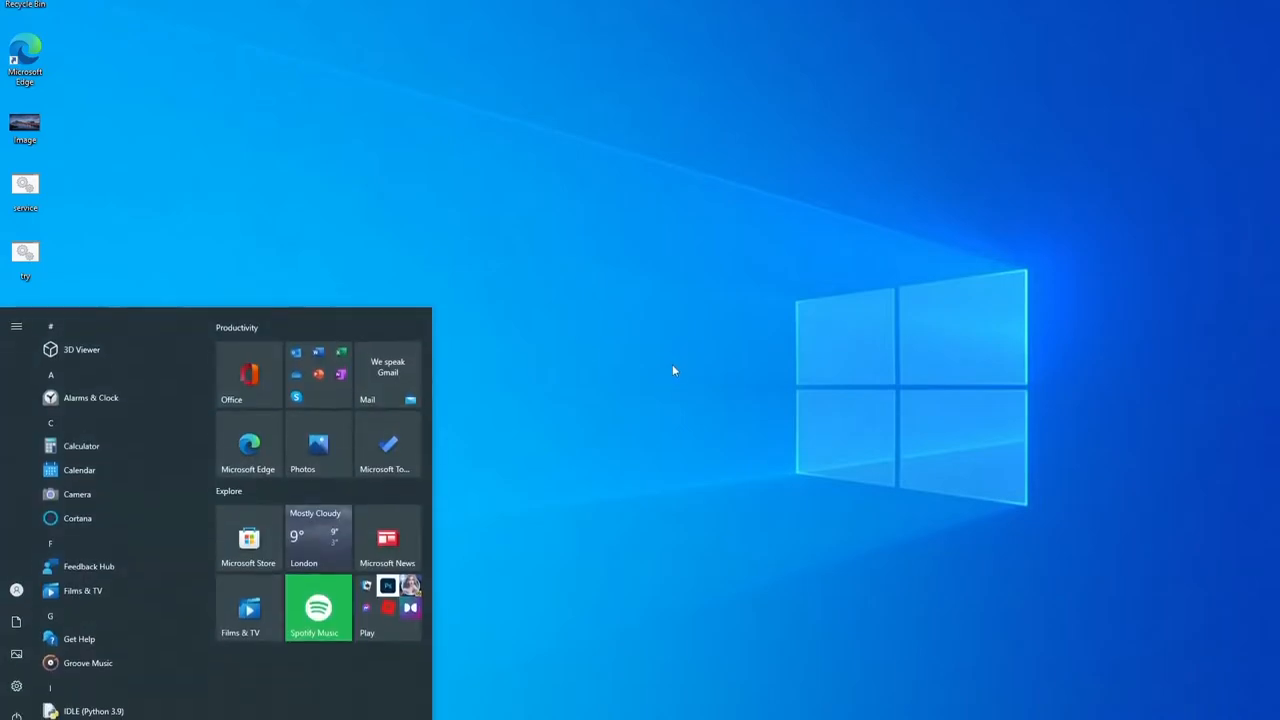
- Enable the Windows Subsystem for Linux feature via 'windows f' search and restart the PC
{"action": "type", "text": "windows f"}
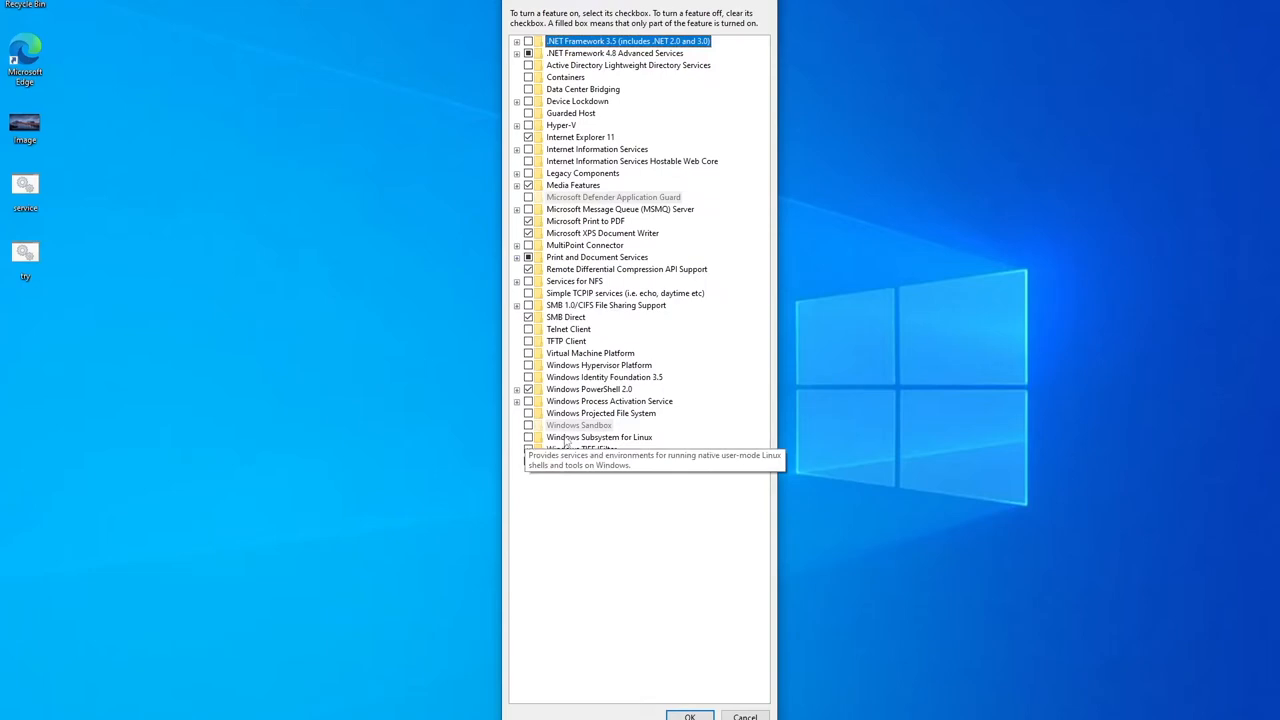
{"action": "left_click", "coordinate": [600, 436]}
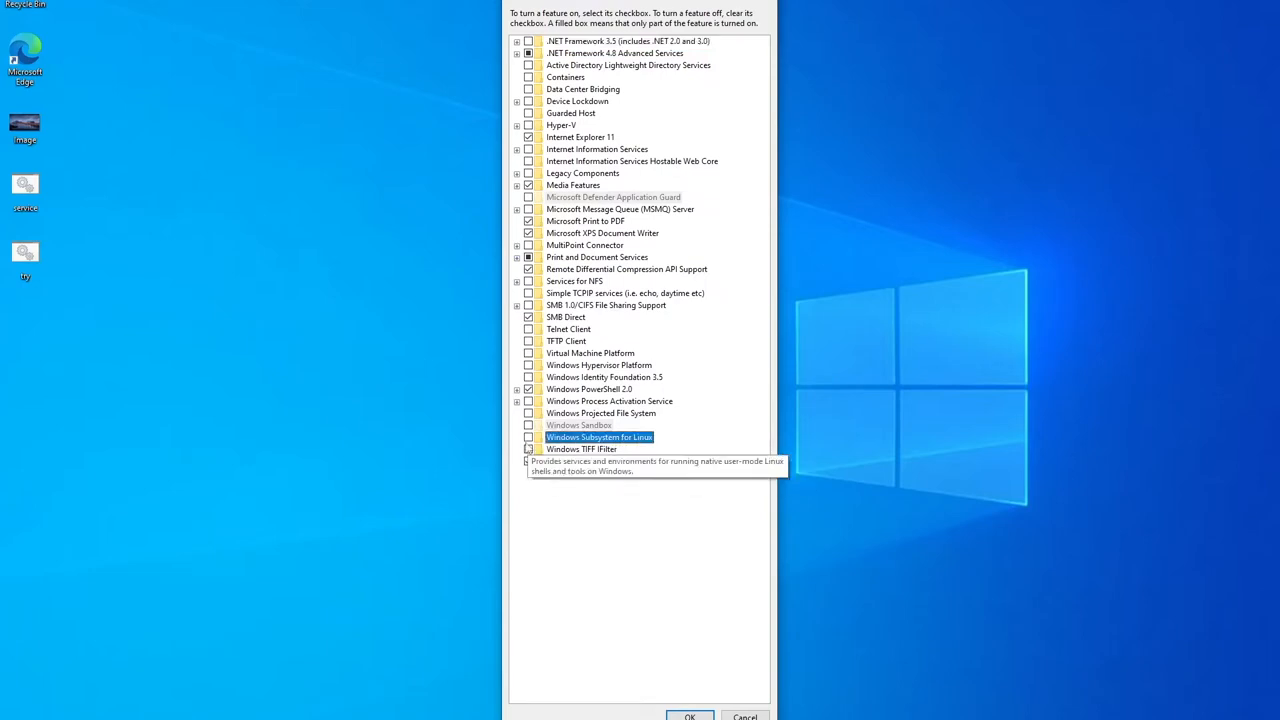
{"action": "left_click", "coordinate": [528, 436]}
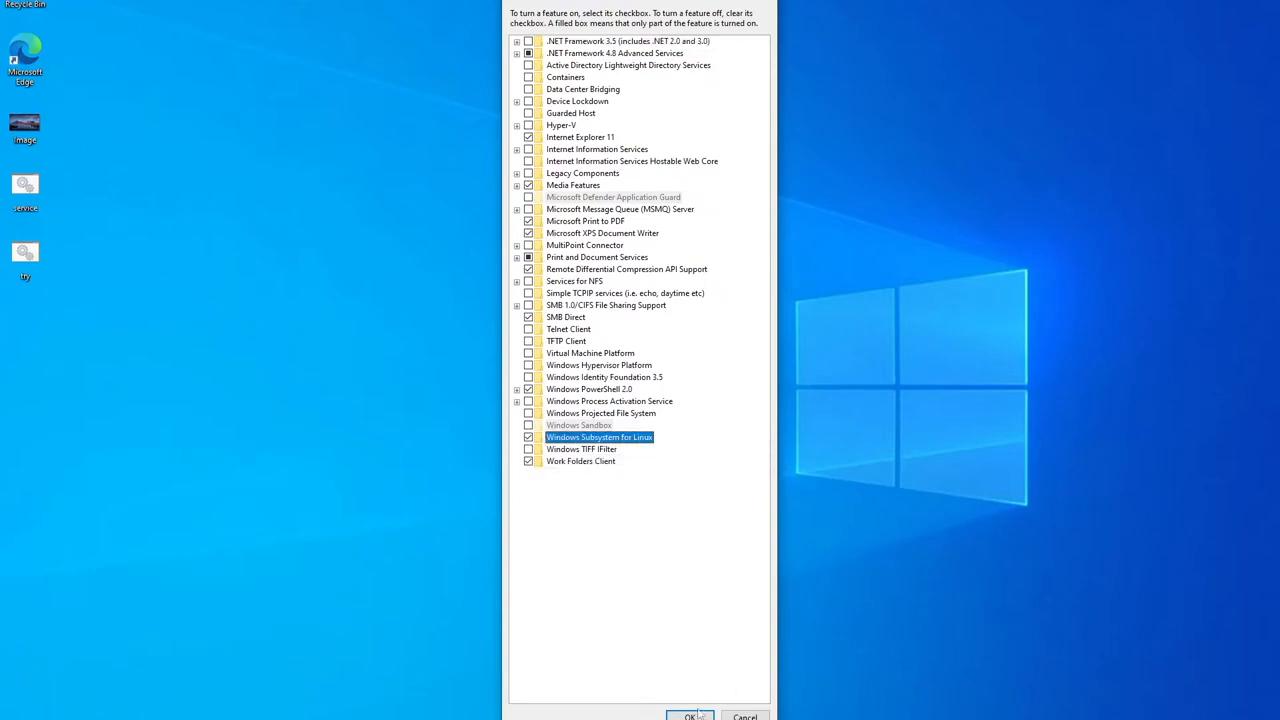
{"action": "left_click", "coordinate": [692, 716]}
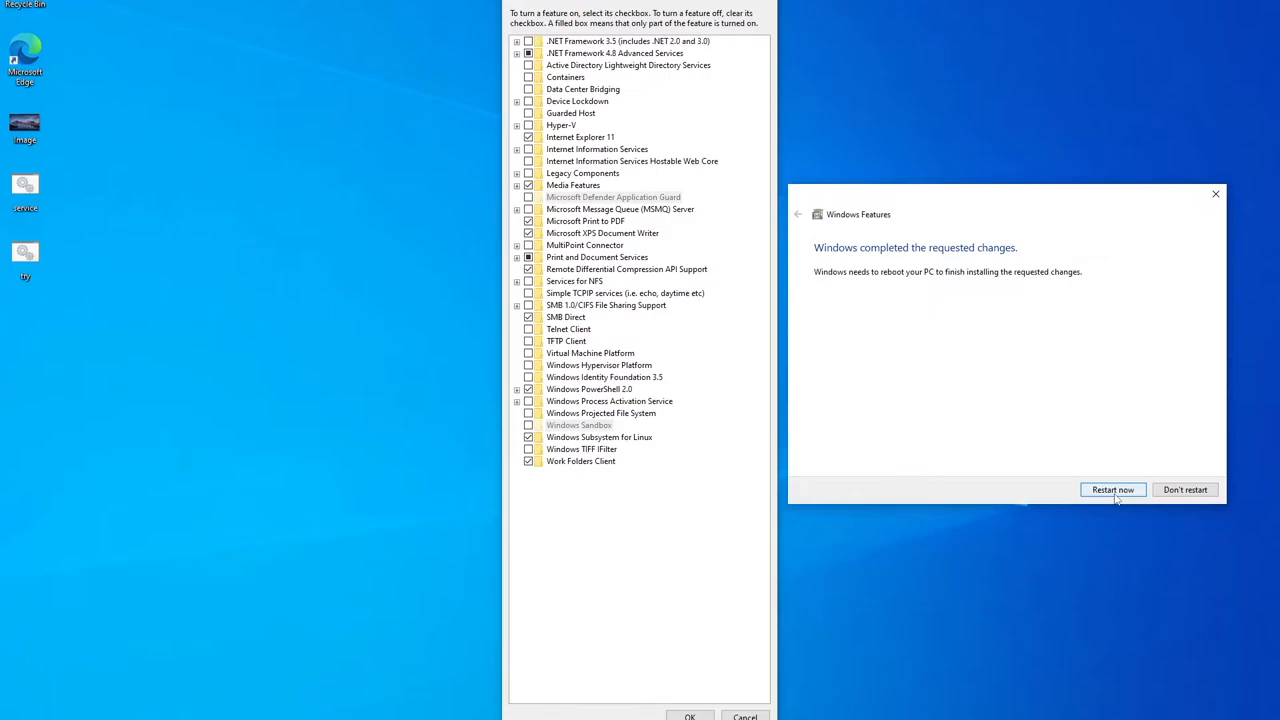
{"action": "left_click", "coordinate": [1114, 488]}
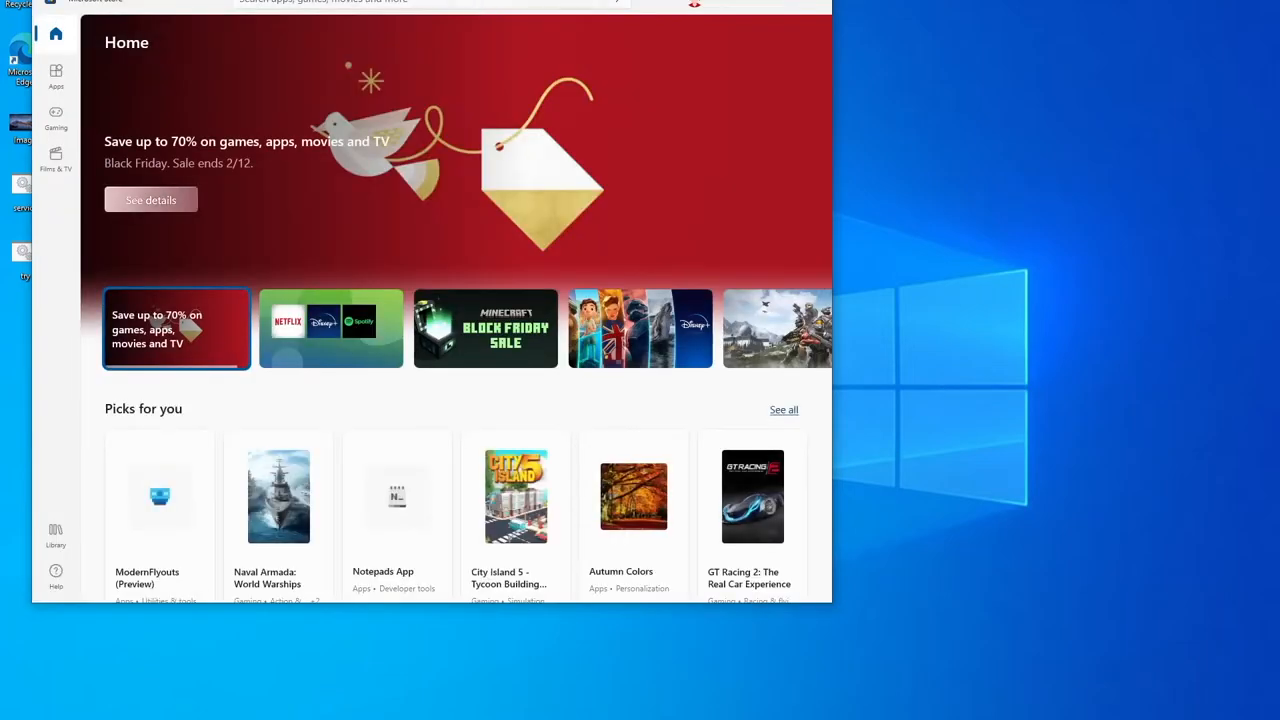
- Search 'kali' in the Store and get the Kali Linux app installed
{"action": "type", "text": "kali"}
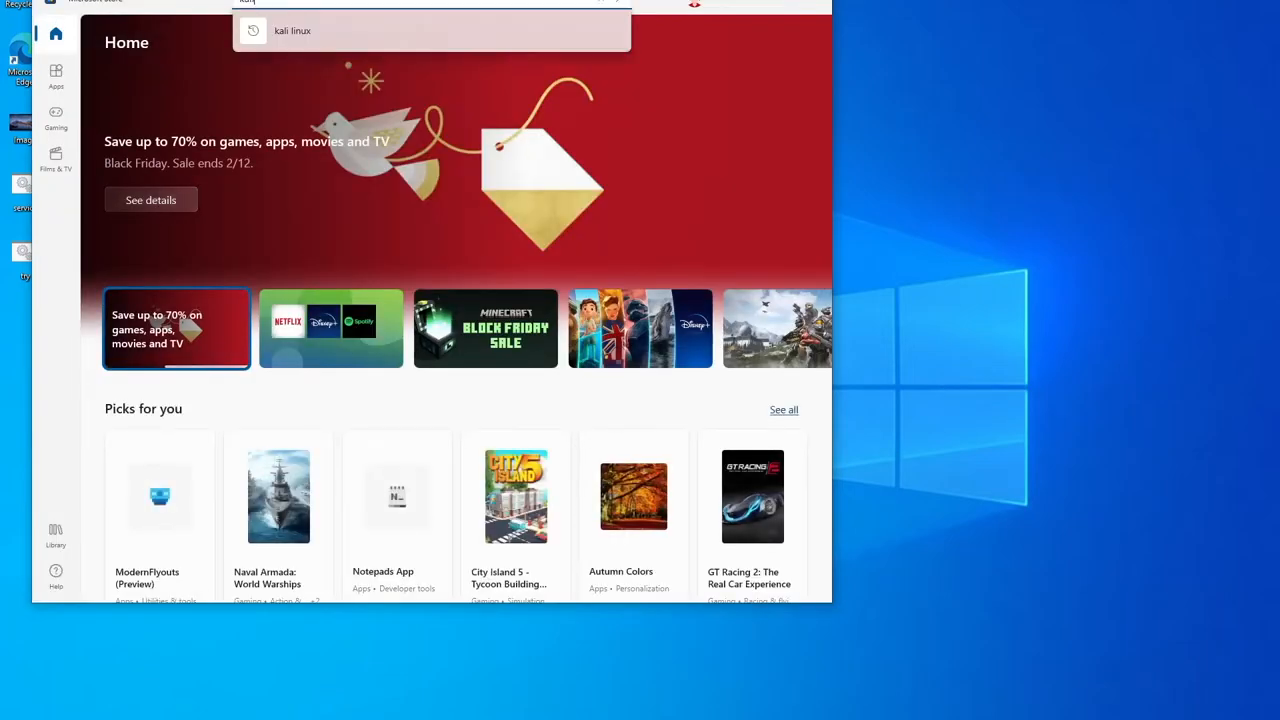
{"action": "type", "text": "kali"}
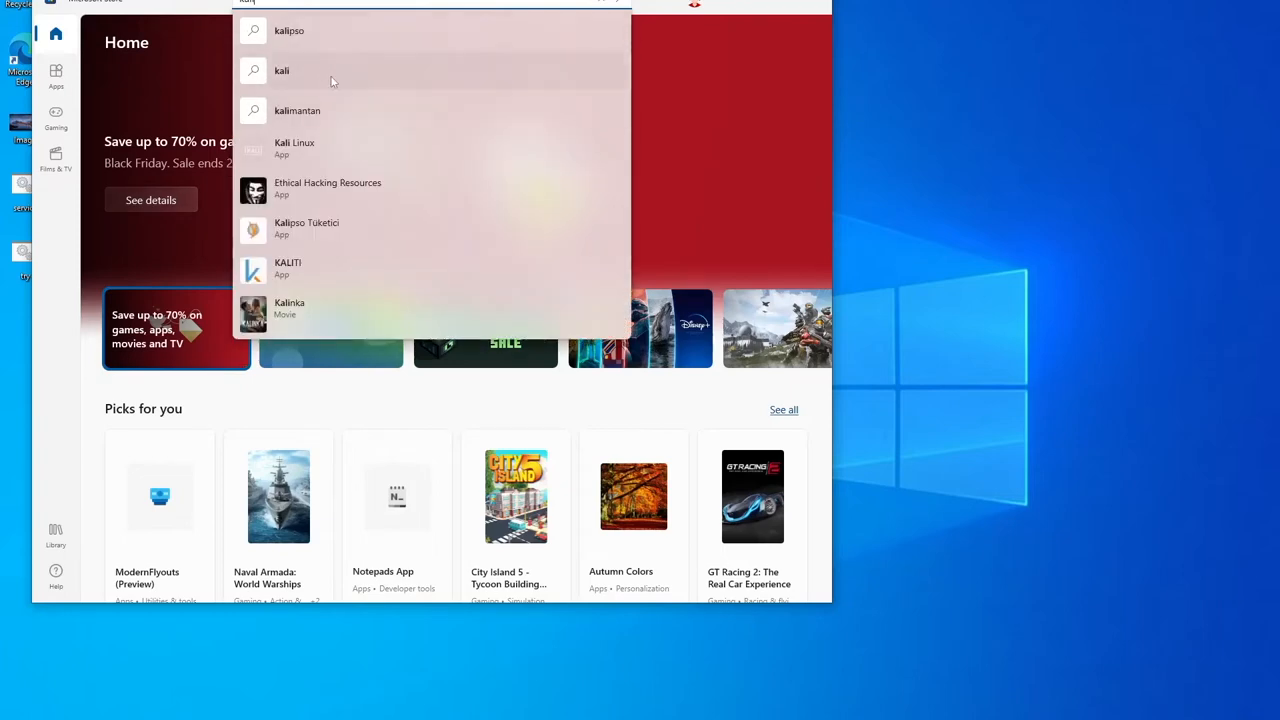
{"action": "left_click", "coordinate": [294, 148]}
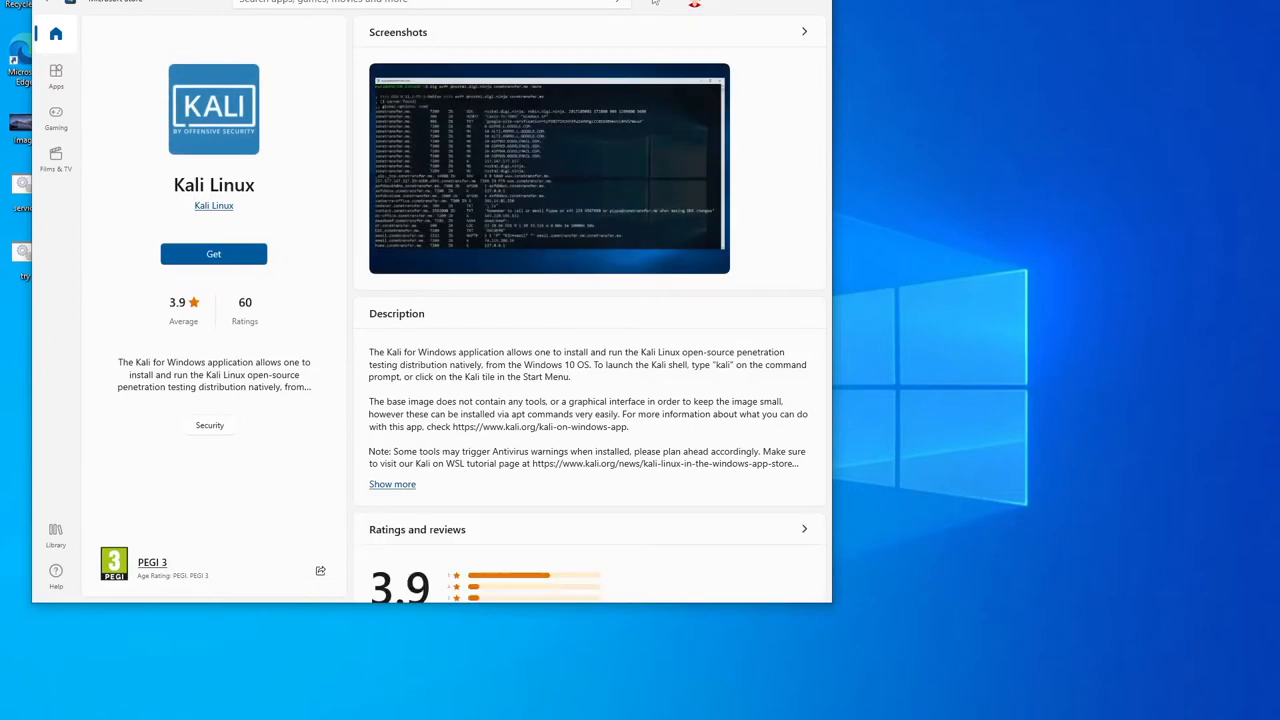
{"action": "mouse_move", "coordinate": [224, 150]}
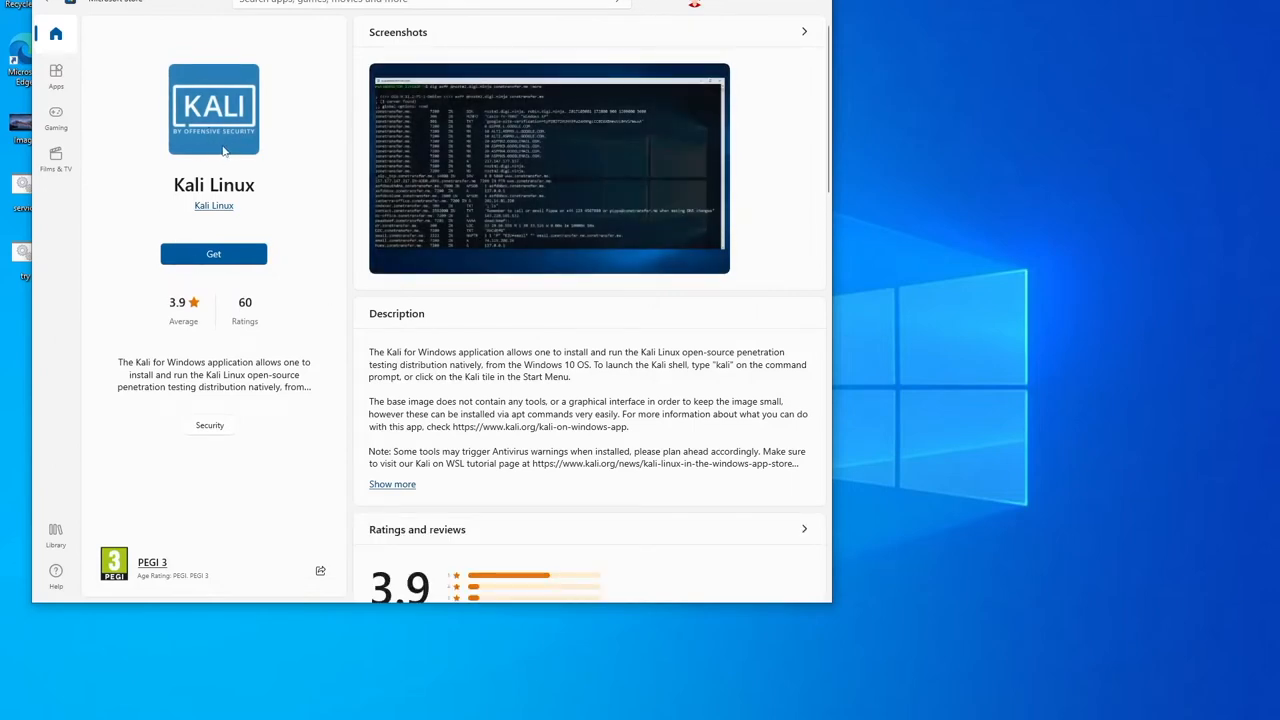
{"action": "left_click", "coordinate": [212, 252]}
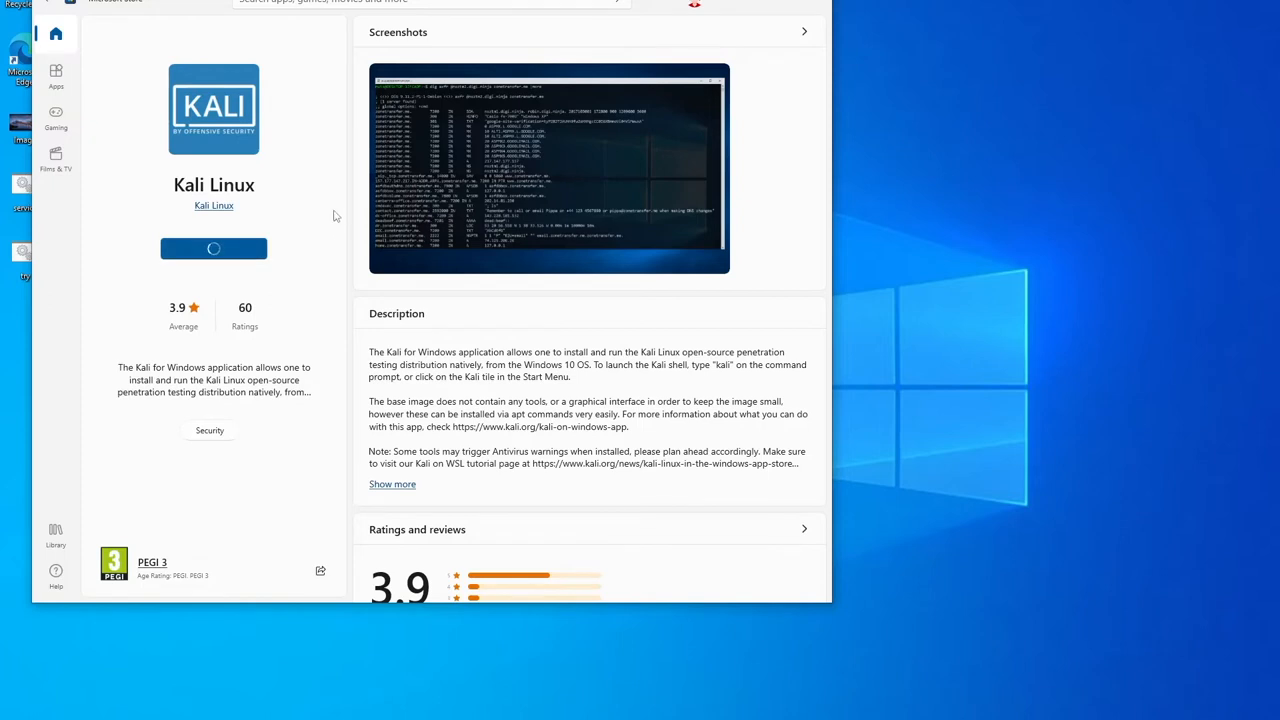
{"action": "left_click", "coordinate": [212, 248]}
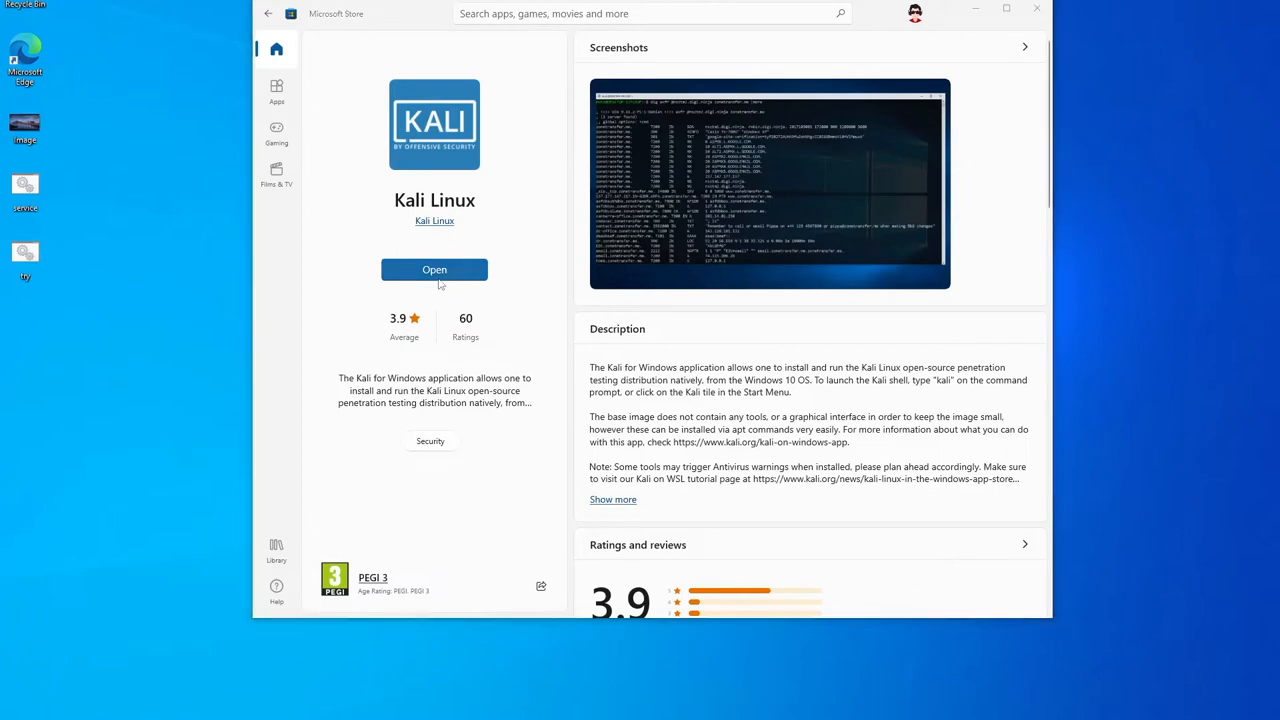
- Launch Kali Linux and create the lowercase 'craw' UNIX user after 'CRAW' is rejected
{"action": "left_click", "coordinate": [434, 270]}
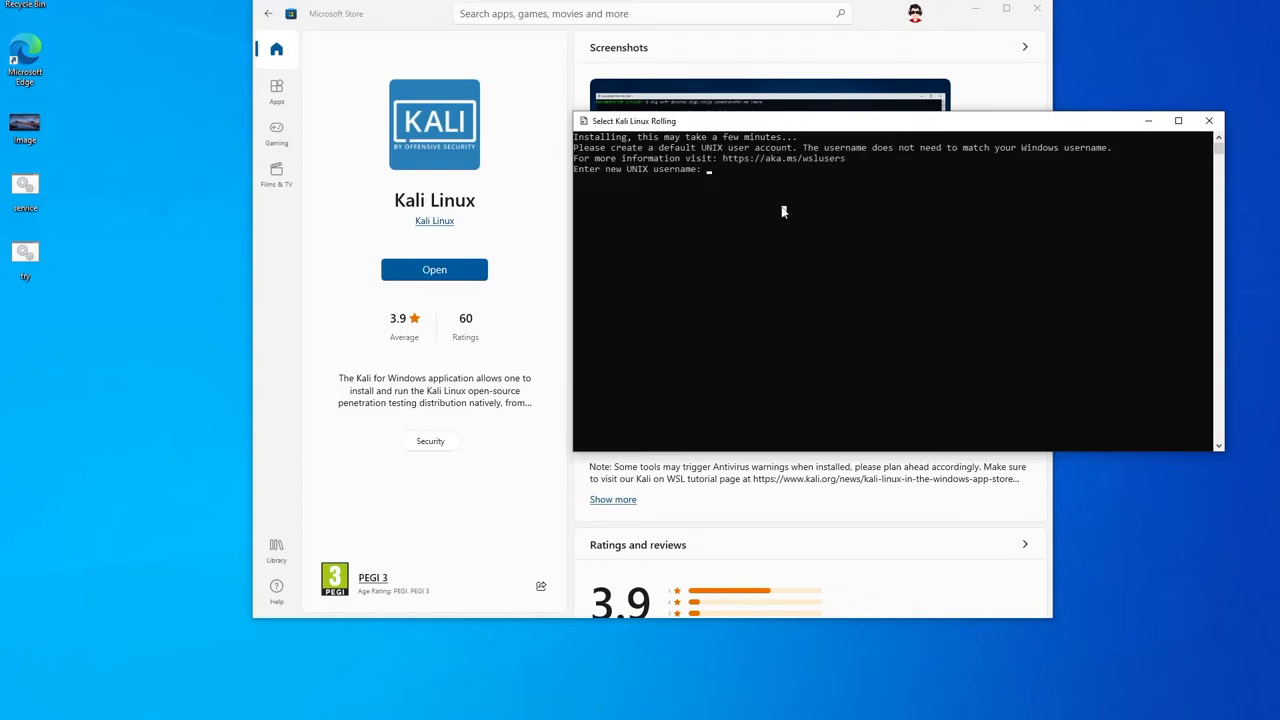
{"action": "type", "text": "ro"}
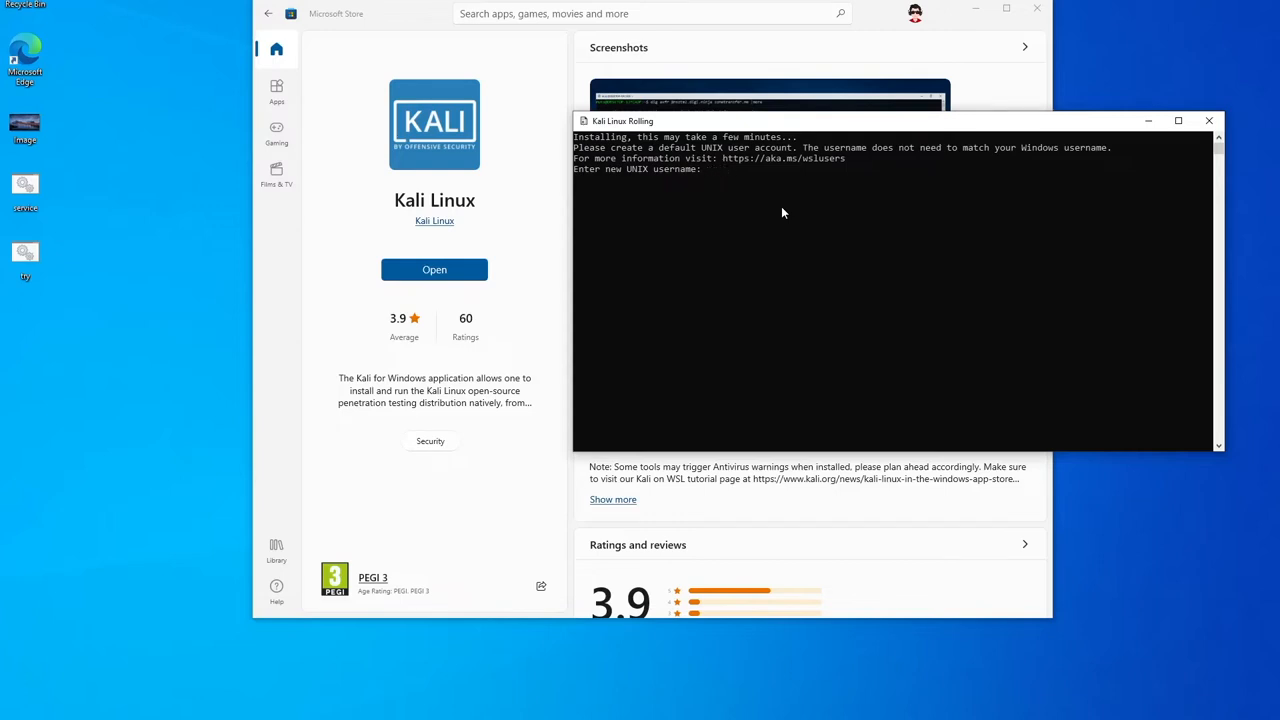
{"action": "type", "text": "Mo"}
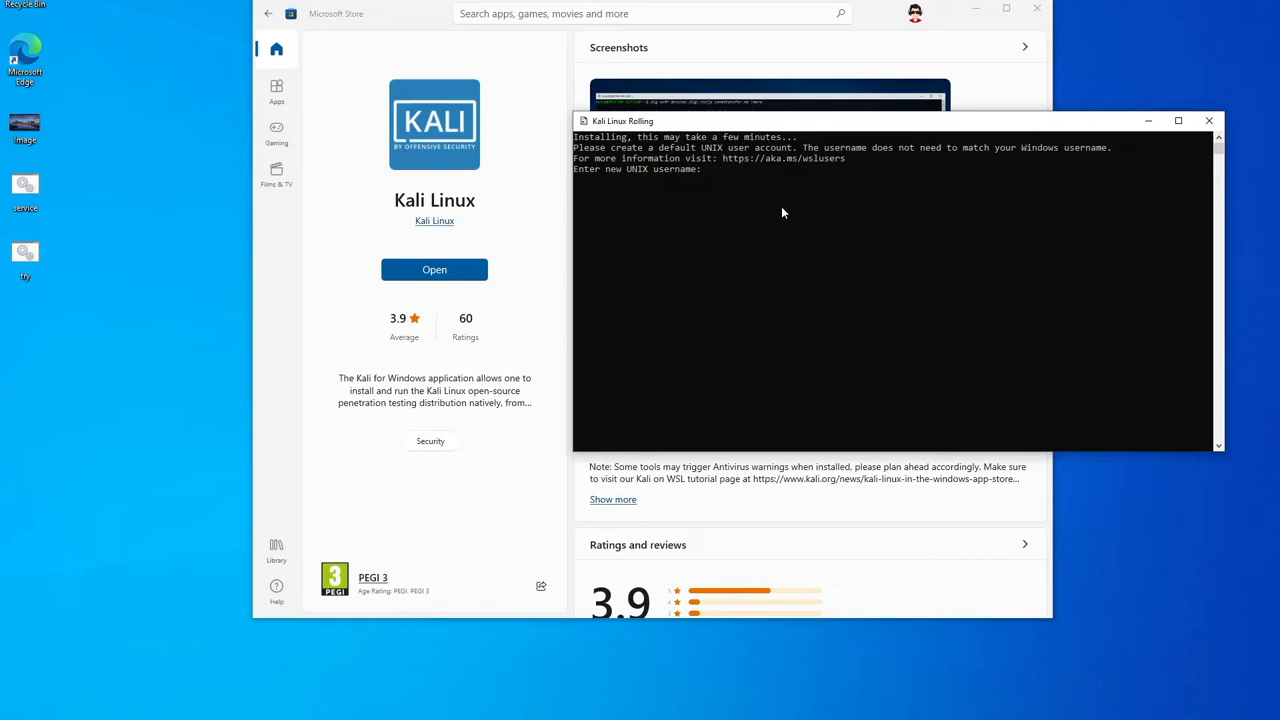
{"action": "type", "text": "CRAW"}
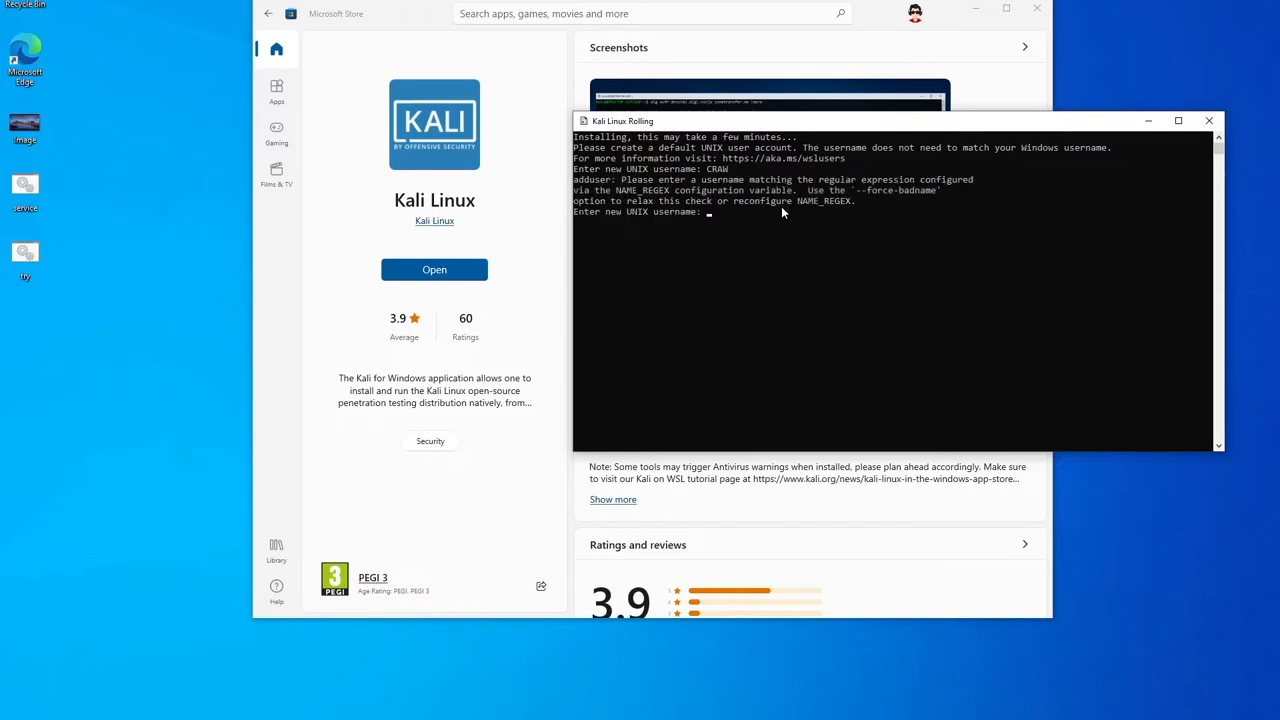
{"action": "type", "text": "craw"}
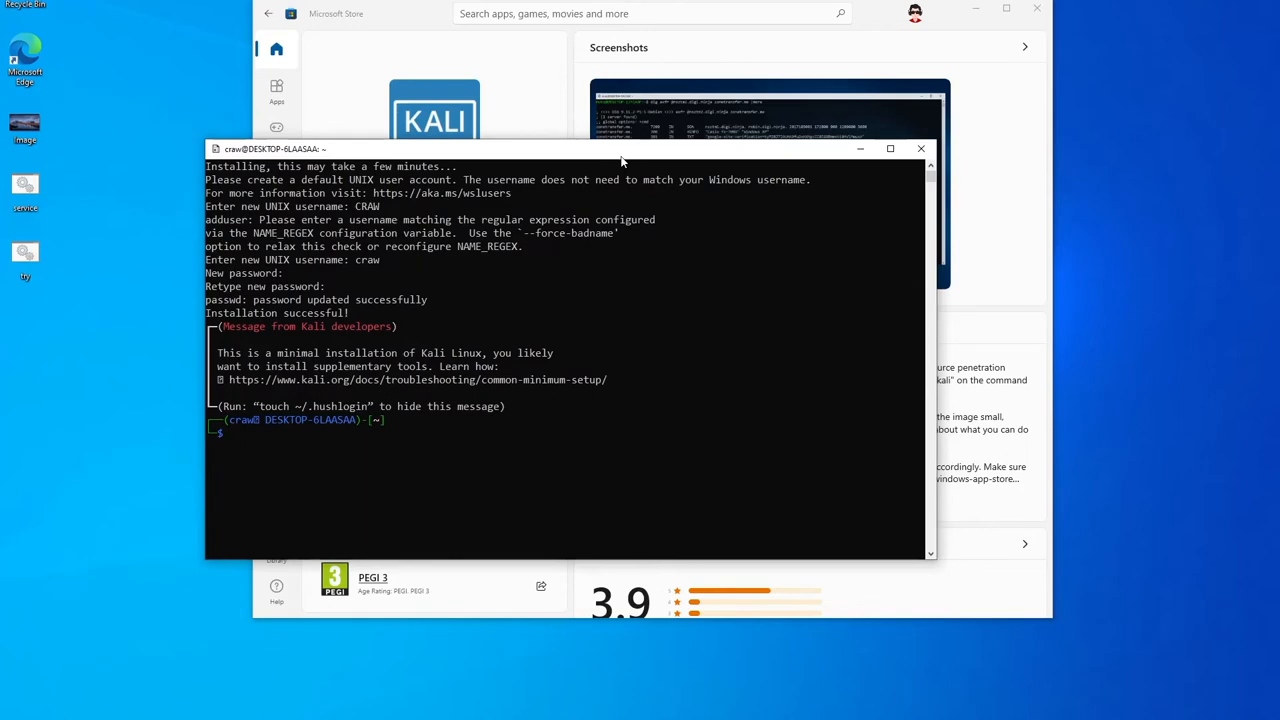
{"action": "mouse_move", "coordinate": [564, 156]}
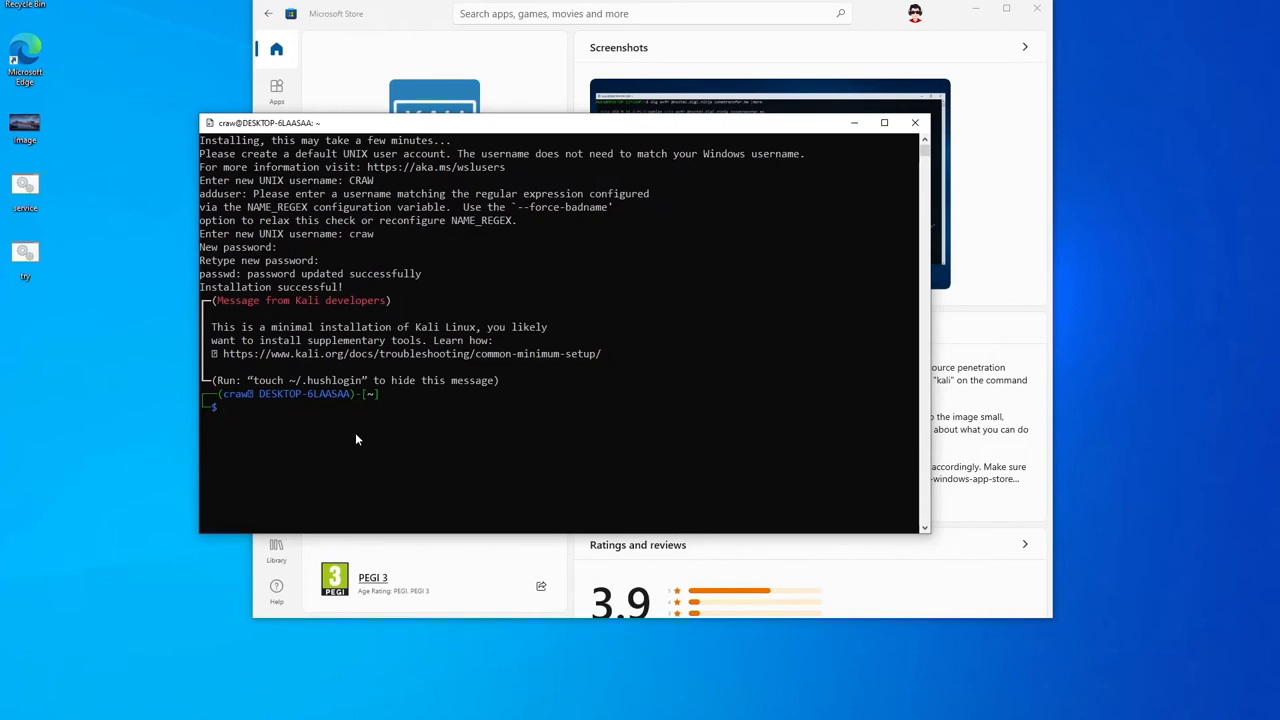
- Move up to the root directory with cd ../ and list its contents
{"action": "left_click", "coordinate": [356, 432]}
{"action": "type", "text": "ls"}
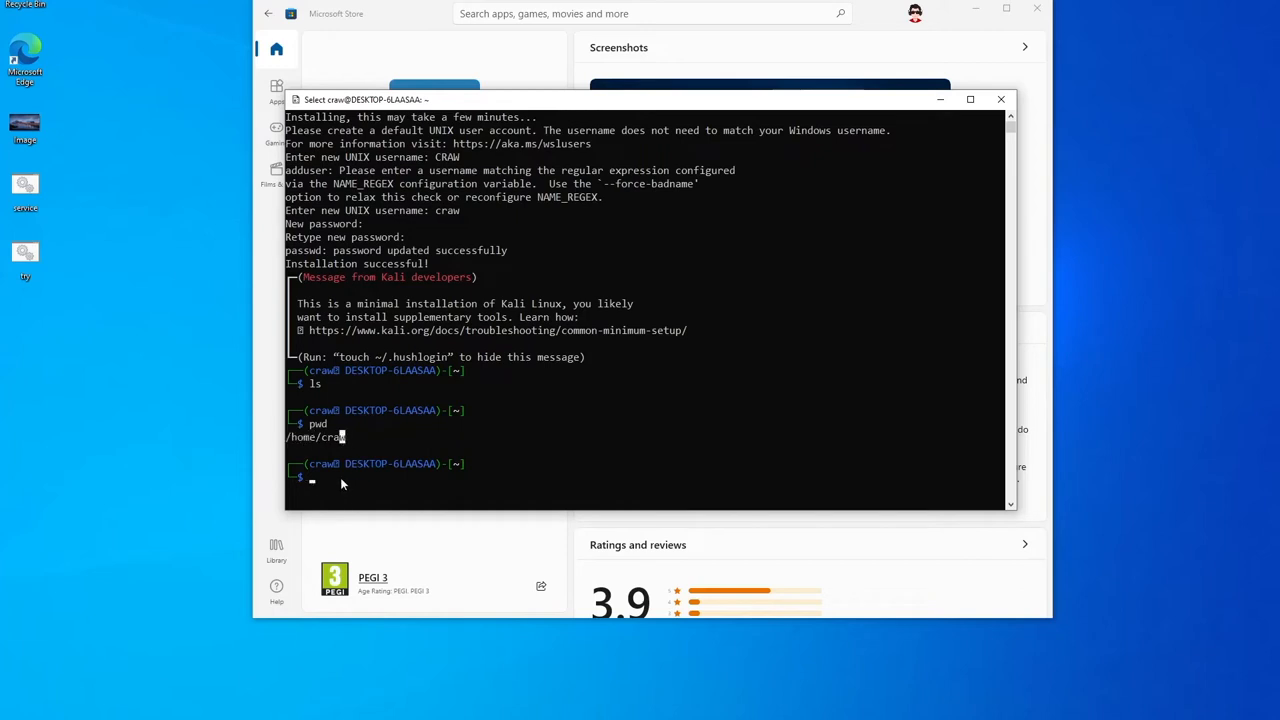
{"action": "type", "text": "c"}
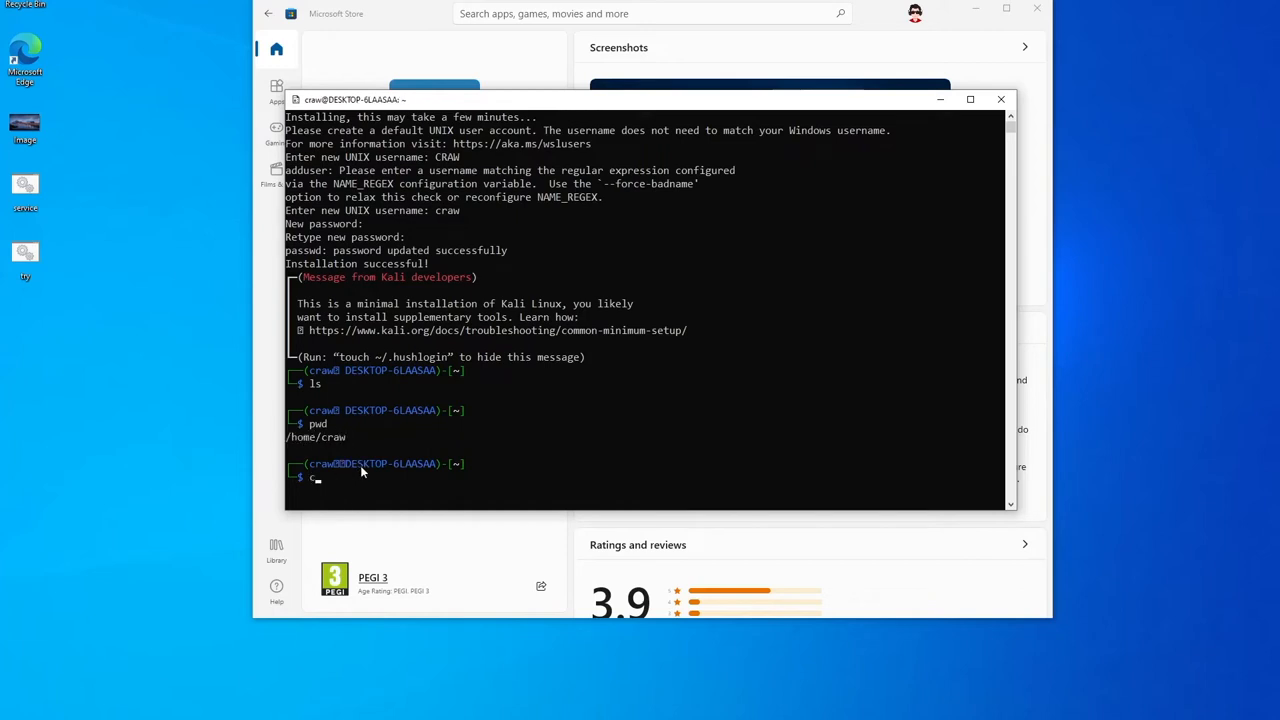
{"action": "type", "text": "cd ../../"}
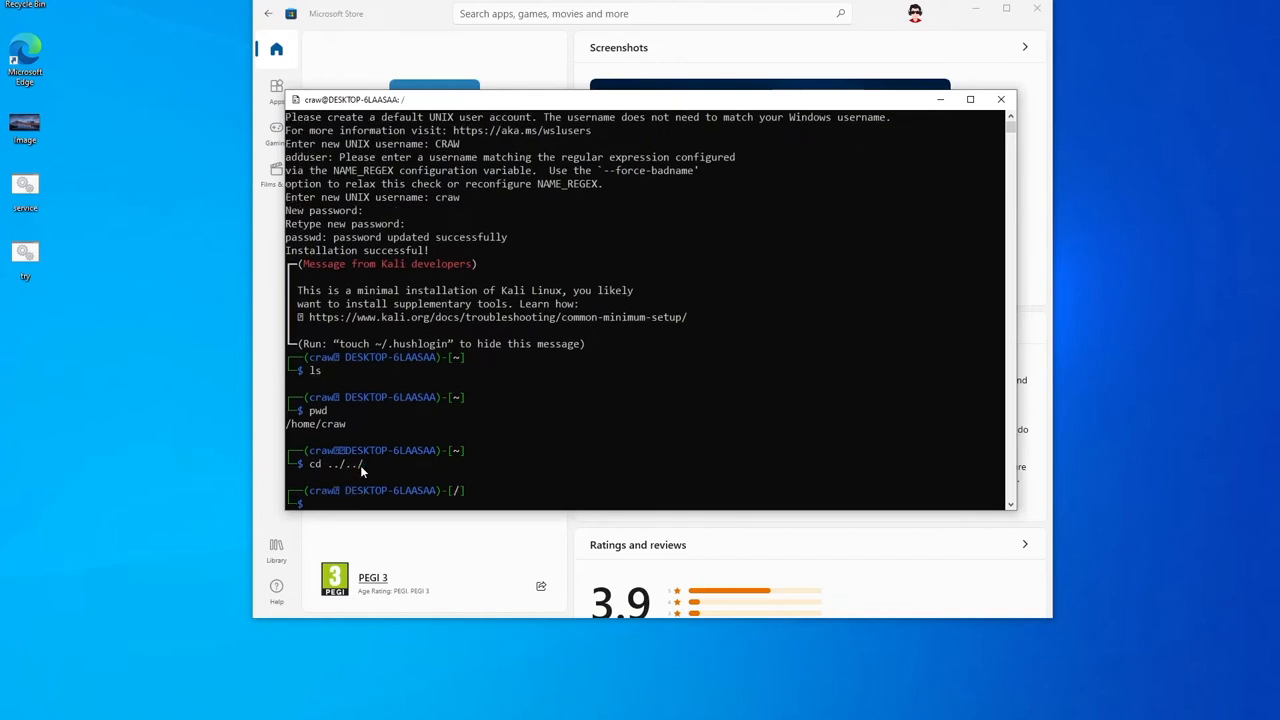
{"action": "type", "text": "ls -al"}
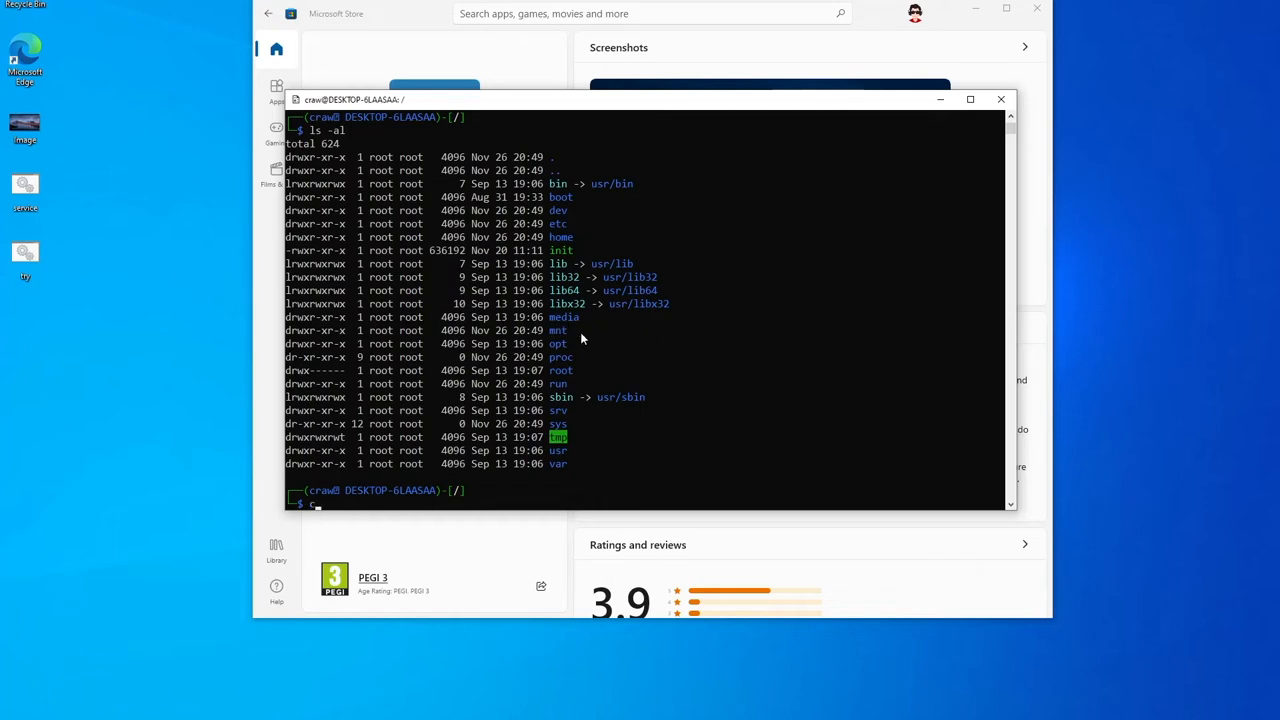
- Enter /mnt, then the c/ drive mount, listing contents at each level
{"action": "type", "text": "cd mnt/"}
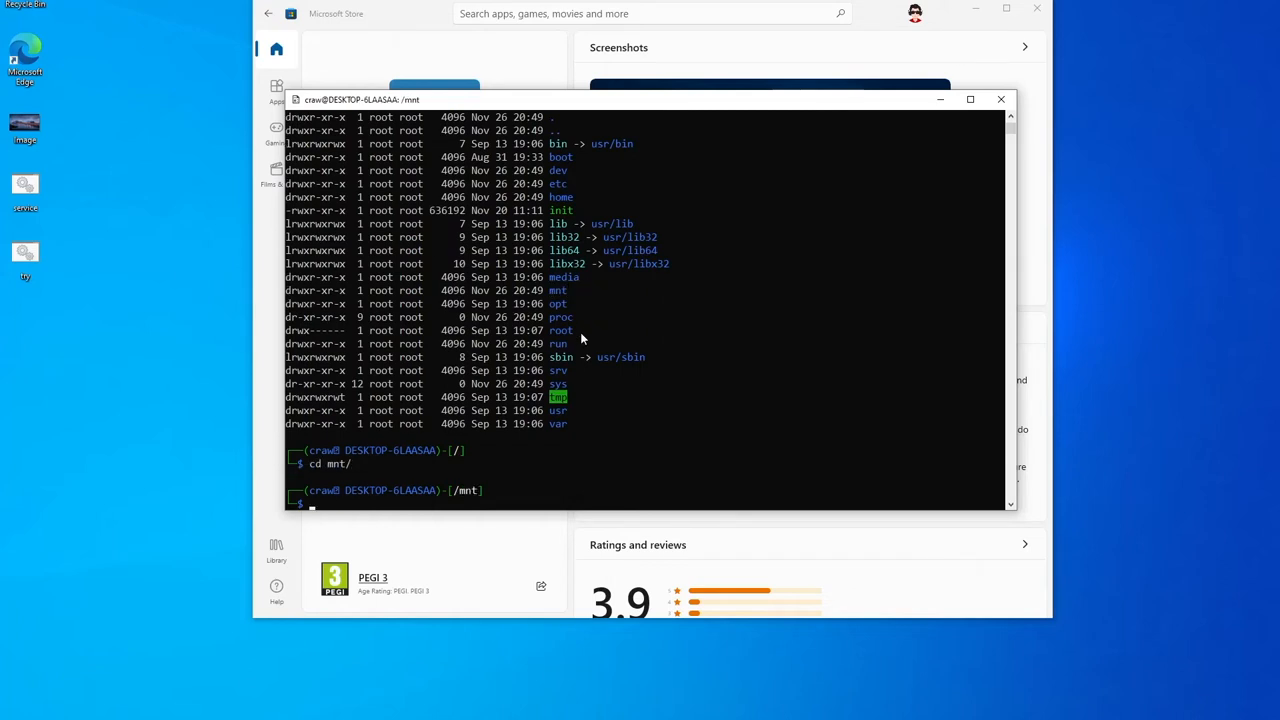
{"action": "type", "text": "ls"}
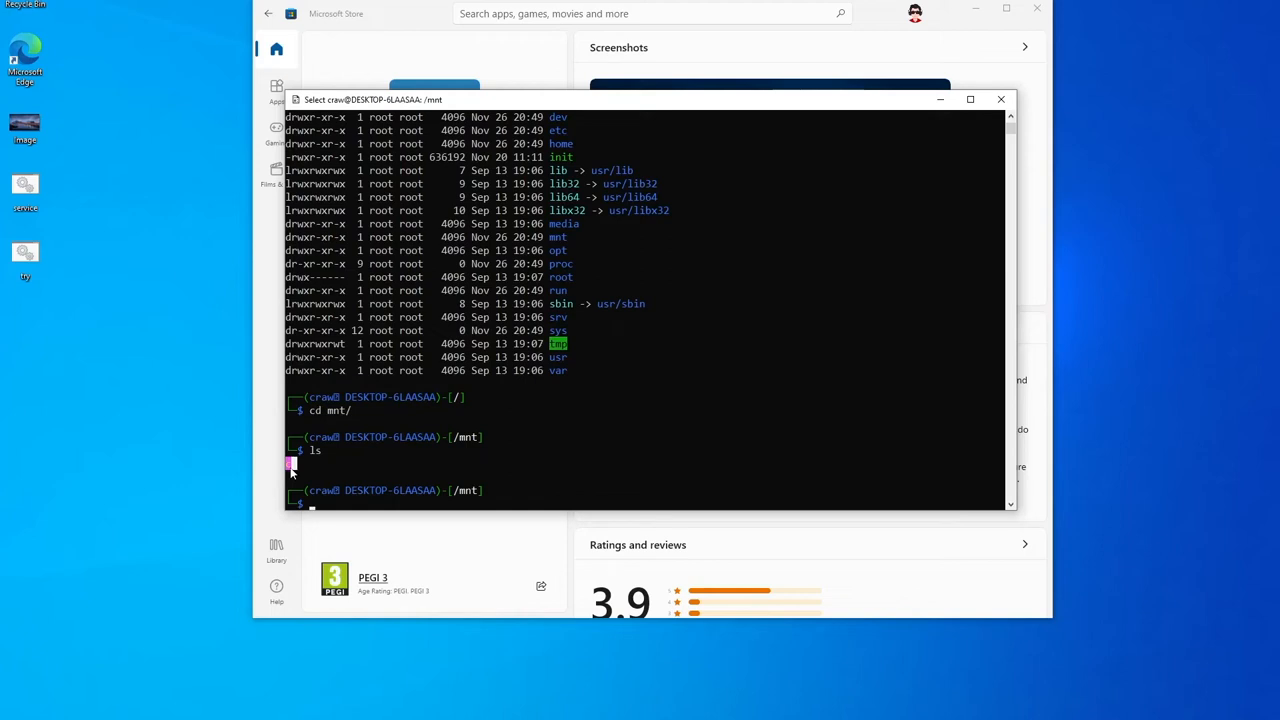
{"action": "type", "text": "cd c"}
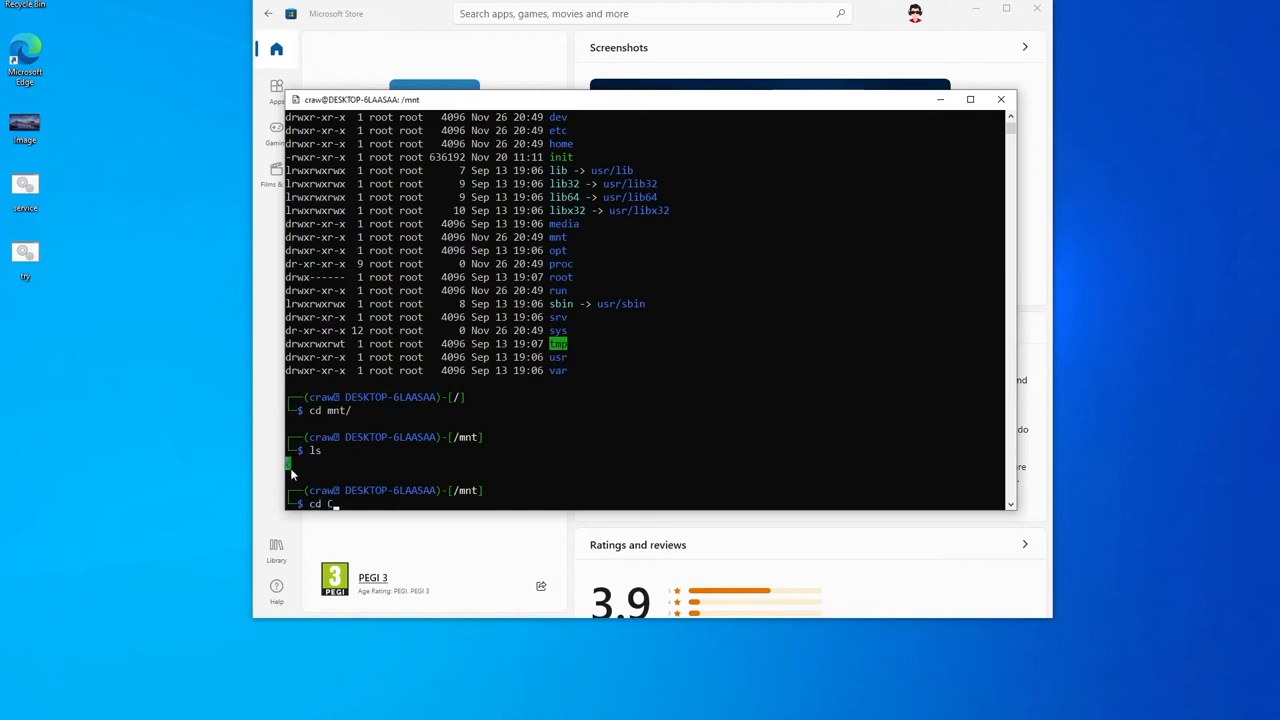
{"action": "type", "text": "/"}
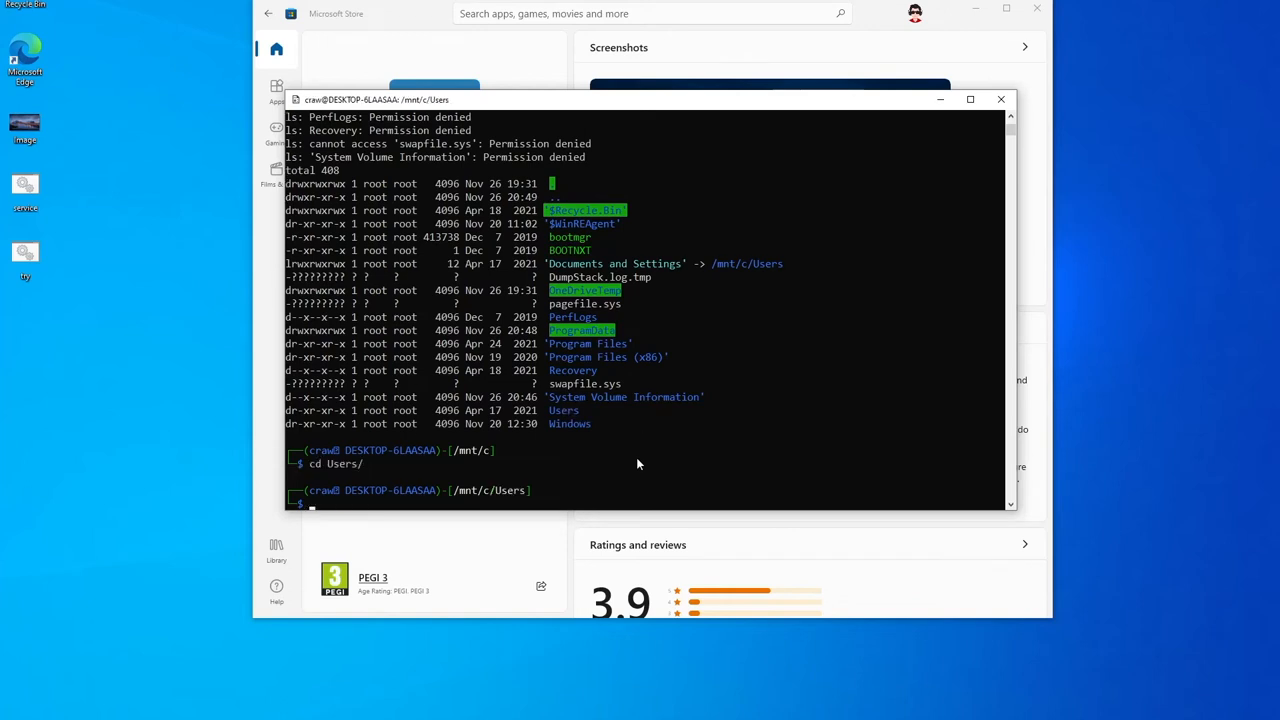
{"action": "type", "text": "ls"}
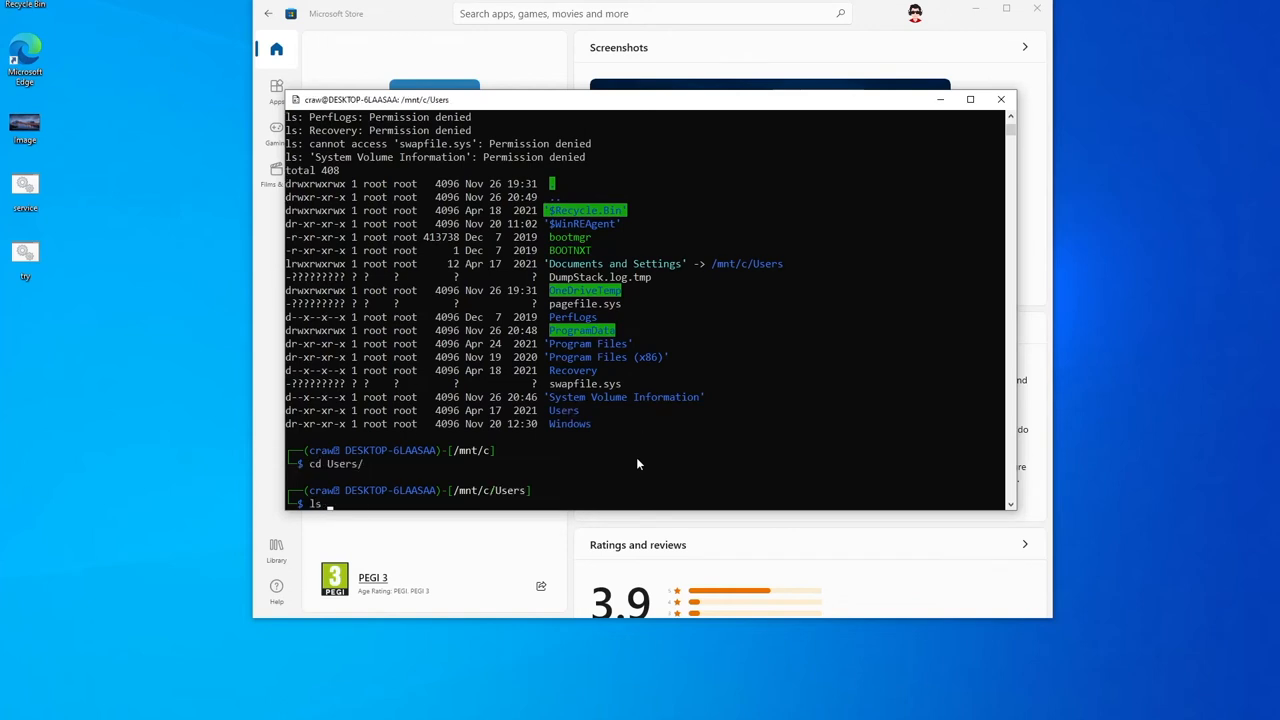
- List Users in long format, enter the craw/ user folder and list its files
{"action": "type", "text": "ls -l"}
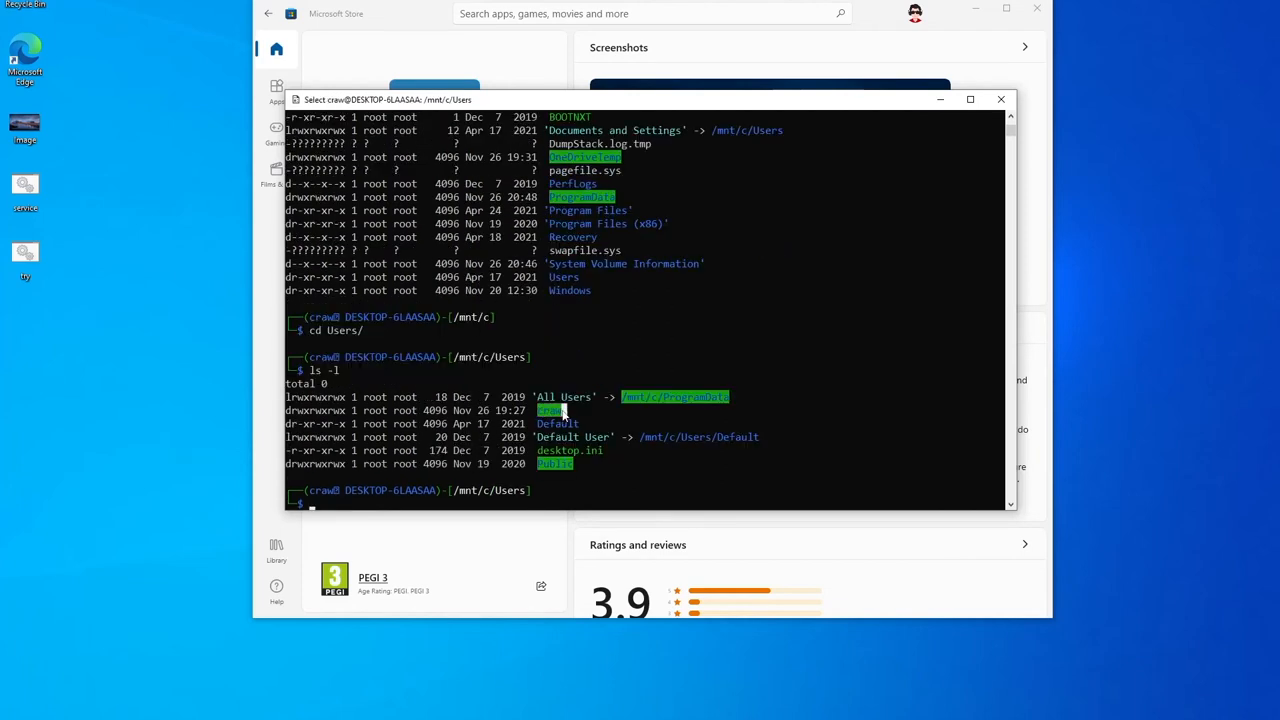
{"action": "type", "text": "cd"}
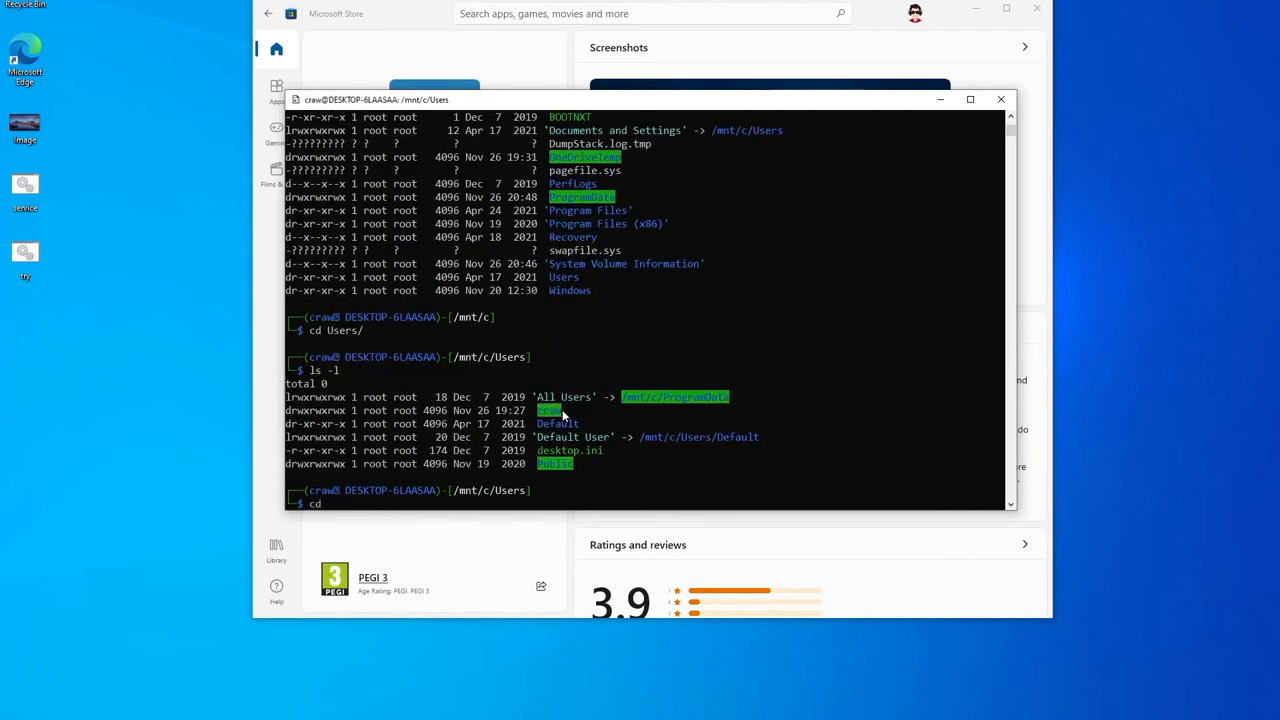
{"action": "type", "text": "craw/"}
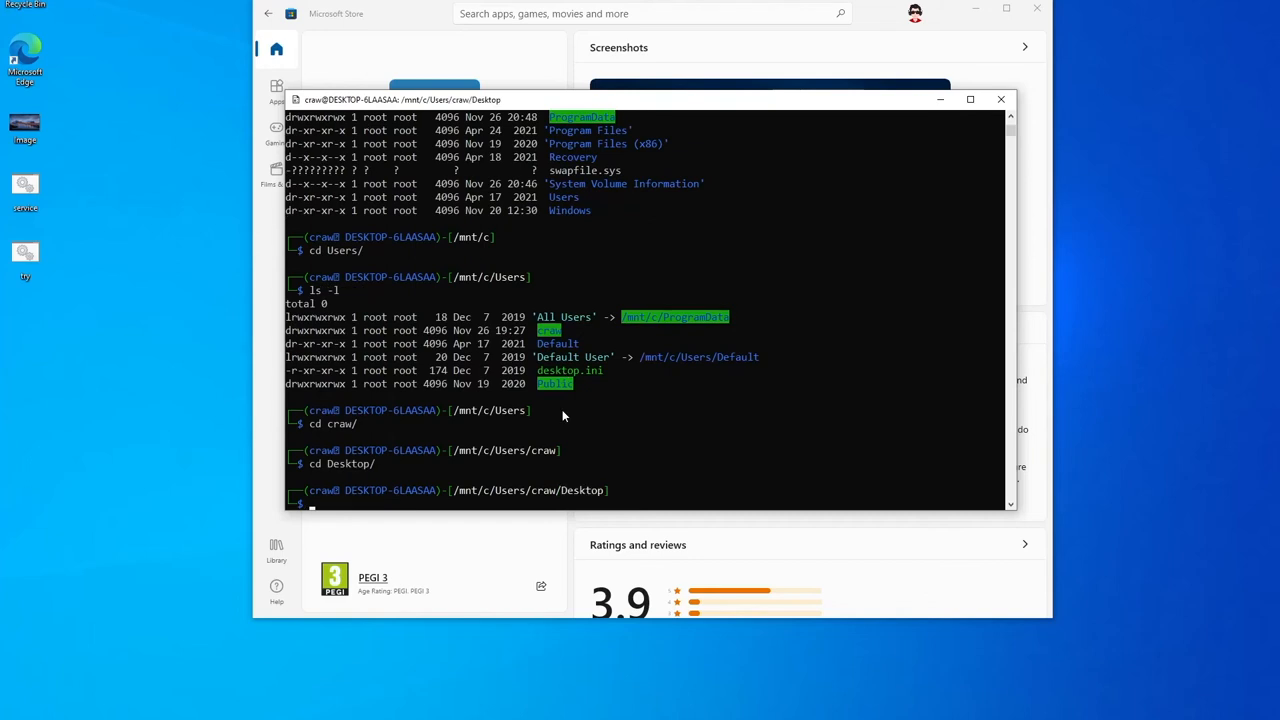
{"action": "mouse_move", "coordinate": [116, 116]}
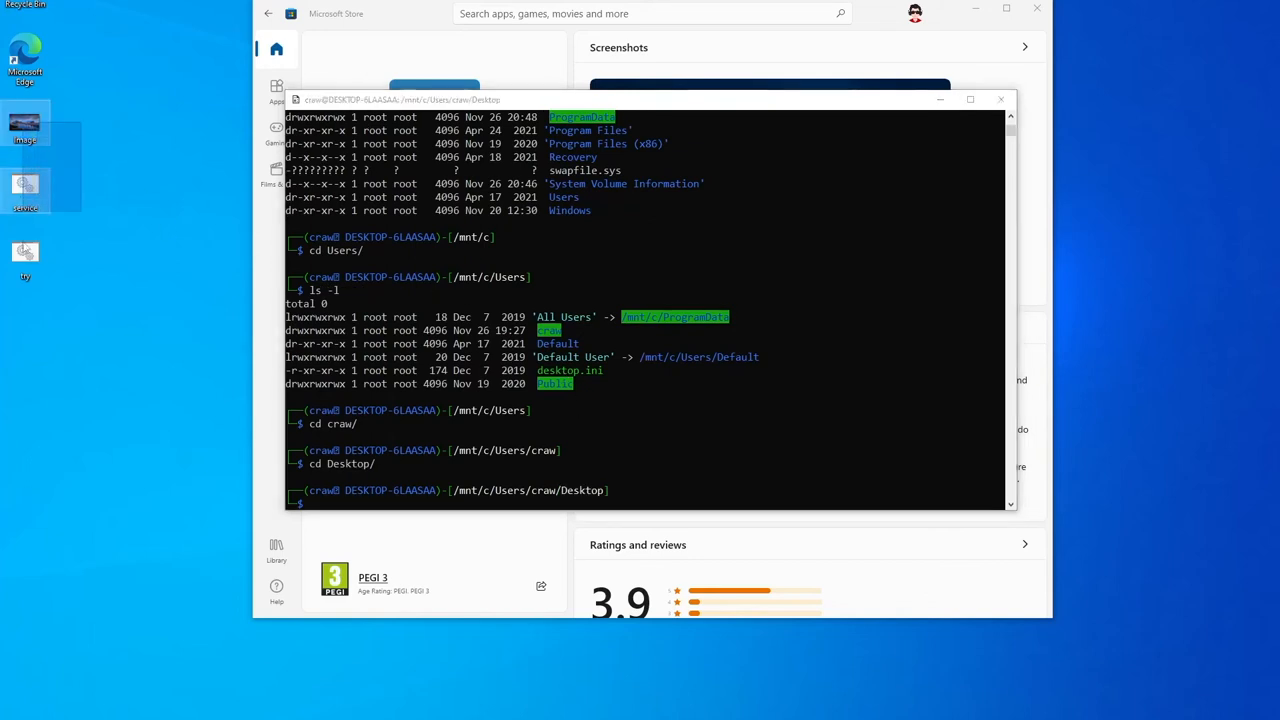
{"action": "mouse_move", "coordinate": [680, 452]}
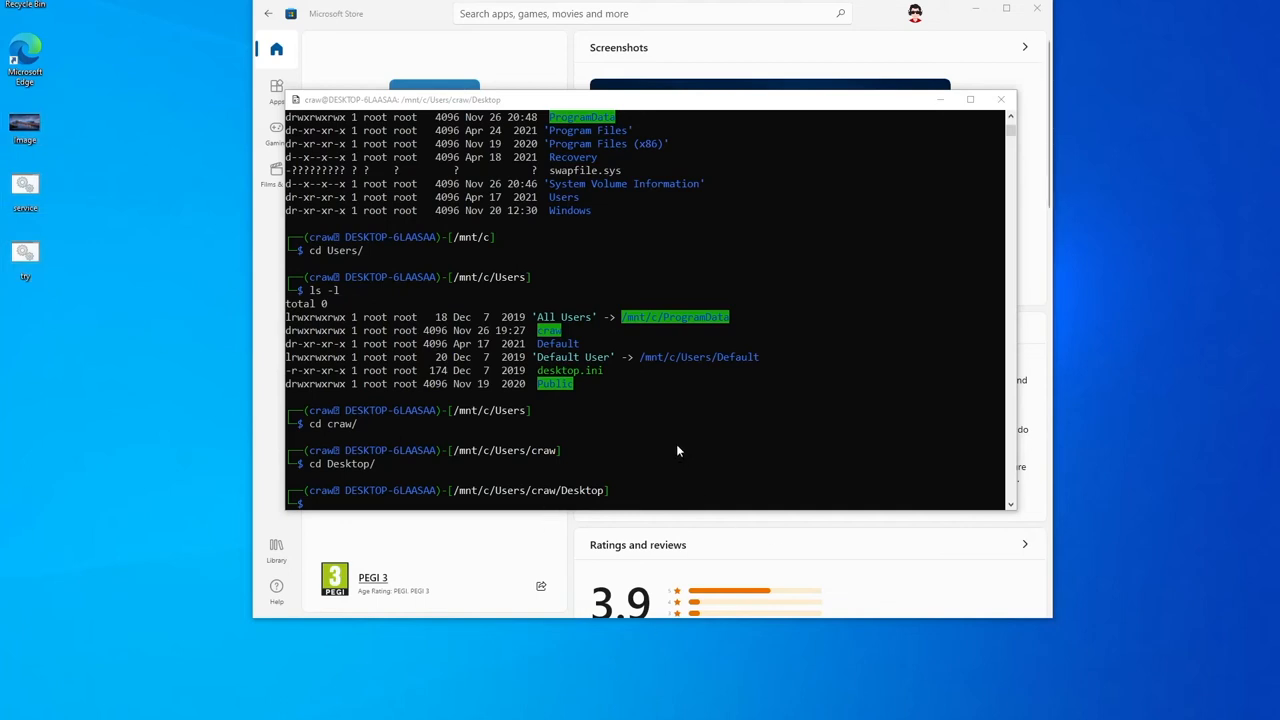
{"action": "type", "text": "ls -al"}
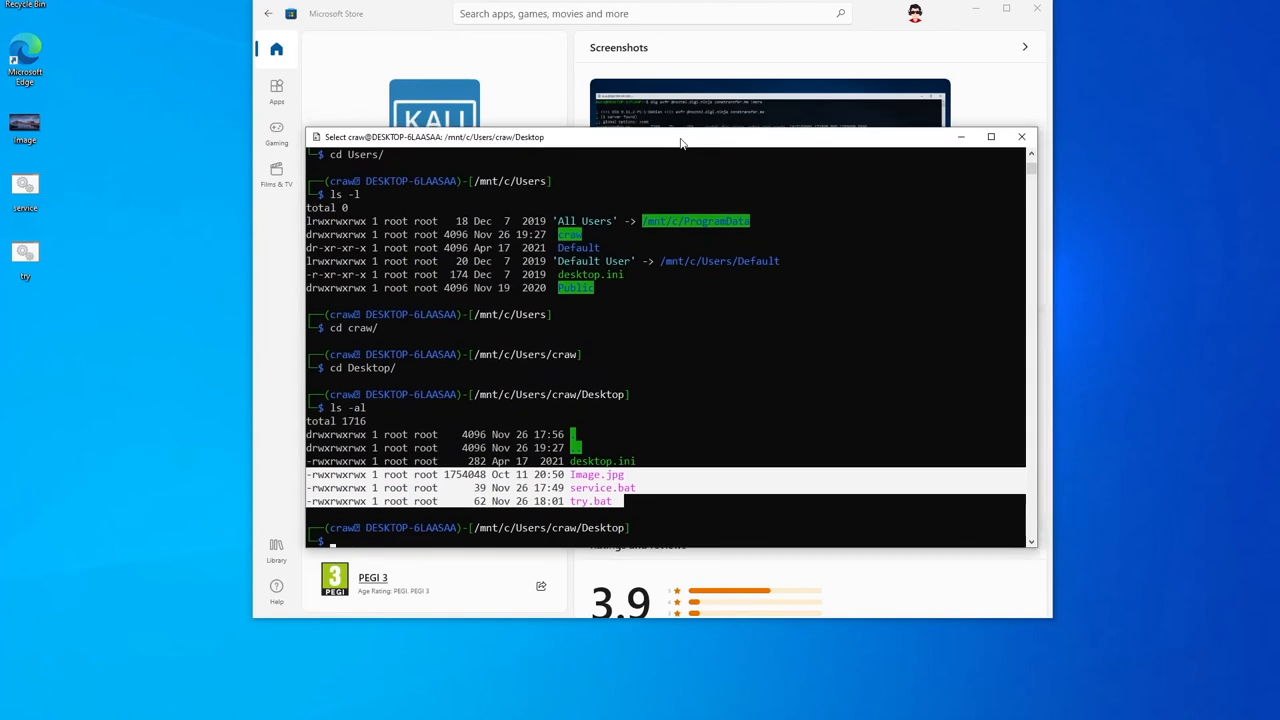
- Drag the Kali terminal window rightward so the Store page shows beside it
{"action": "left_click_drag", "start_coordinate": [680, 136], "coordinate": [674, 170]}
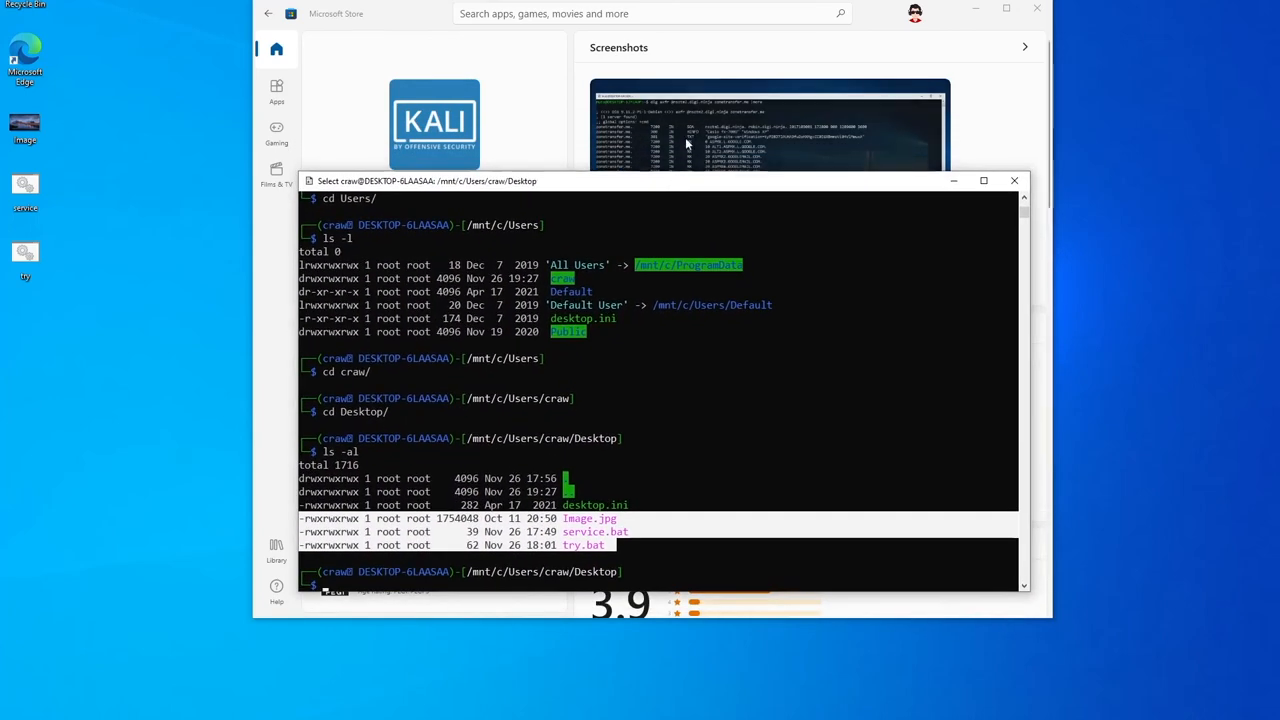
{"action": "mouse_move", "coordinate": [862, 48]}
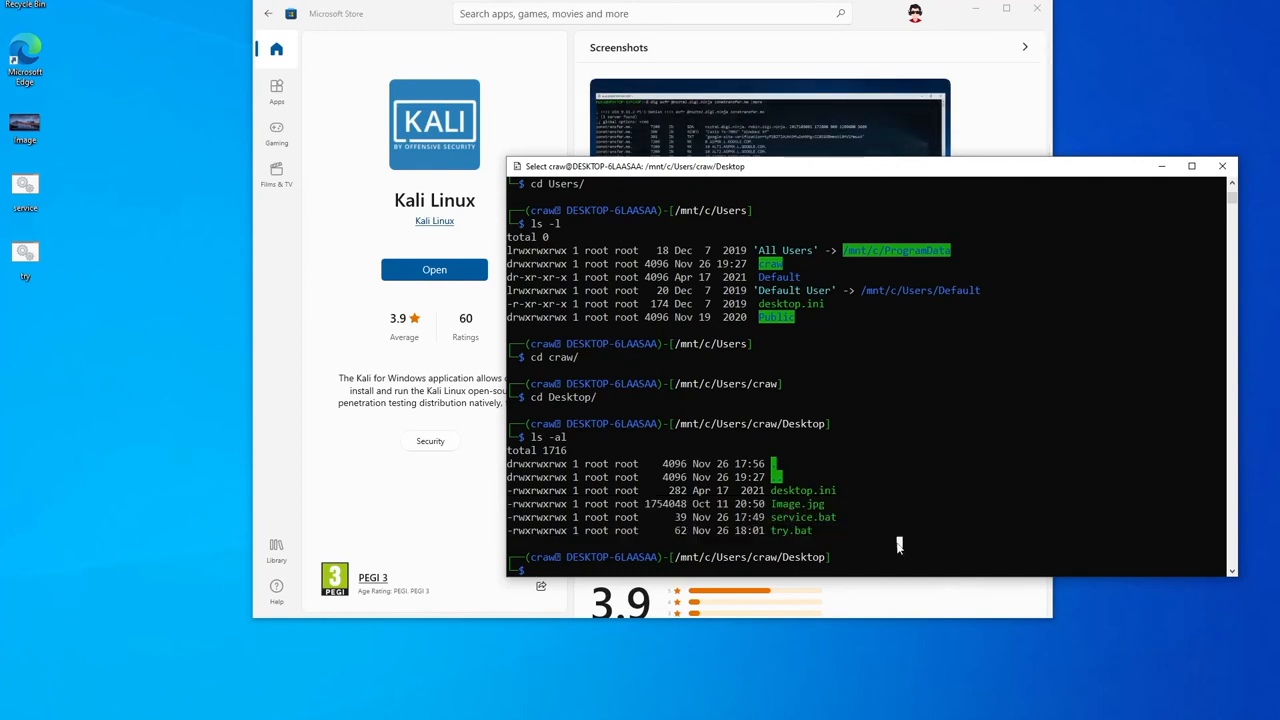
{"action": "mouse_move", "coordinate": [964, 504]}
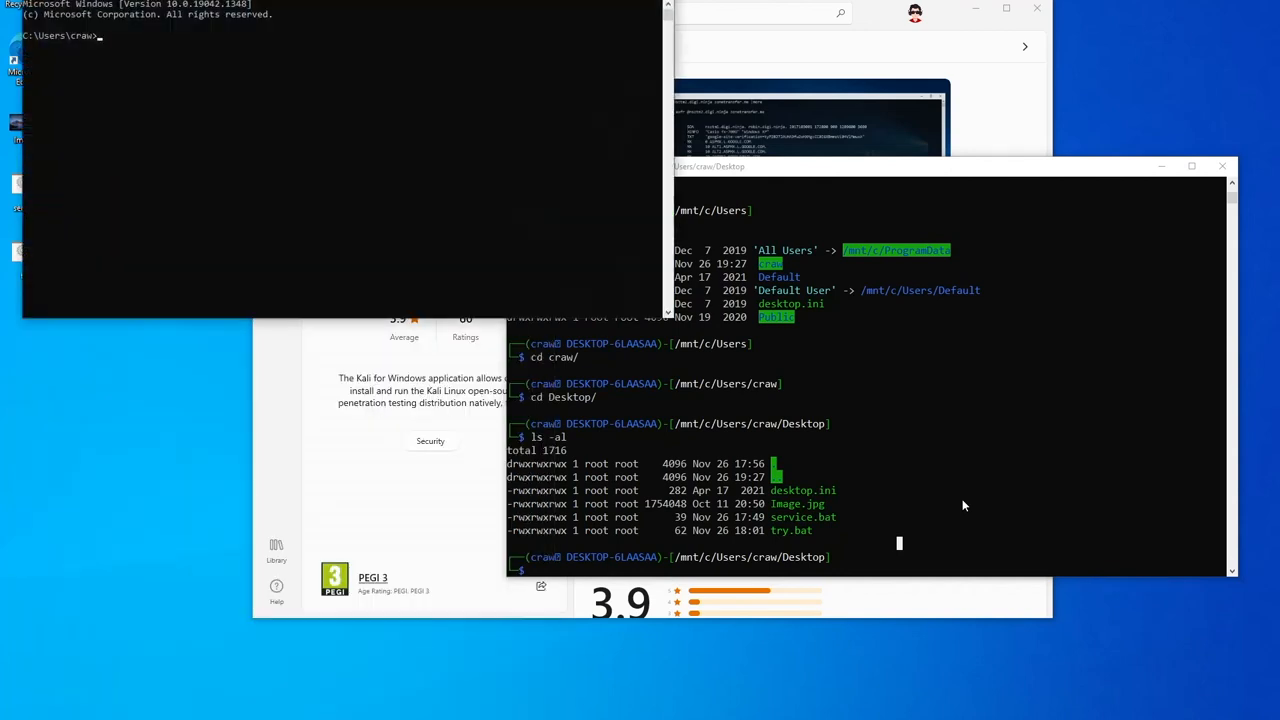
- Compose 'wsl --set-default-version 1' in CMD, correcting the version from 2 to 1
{"action": "type", "text": "wsl"}
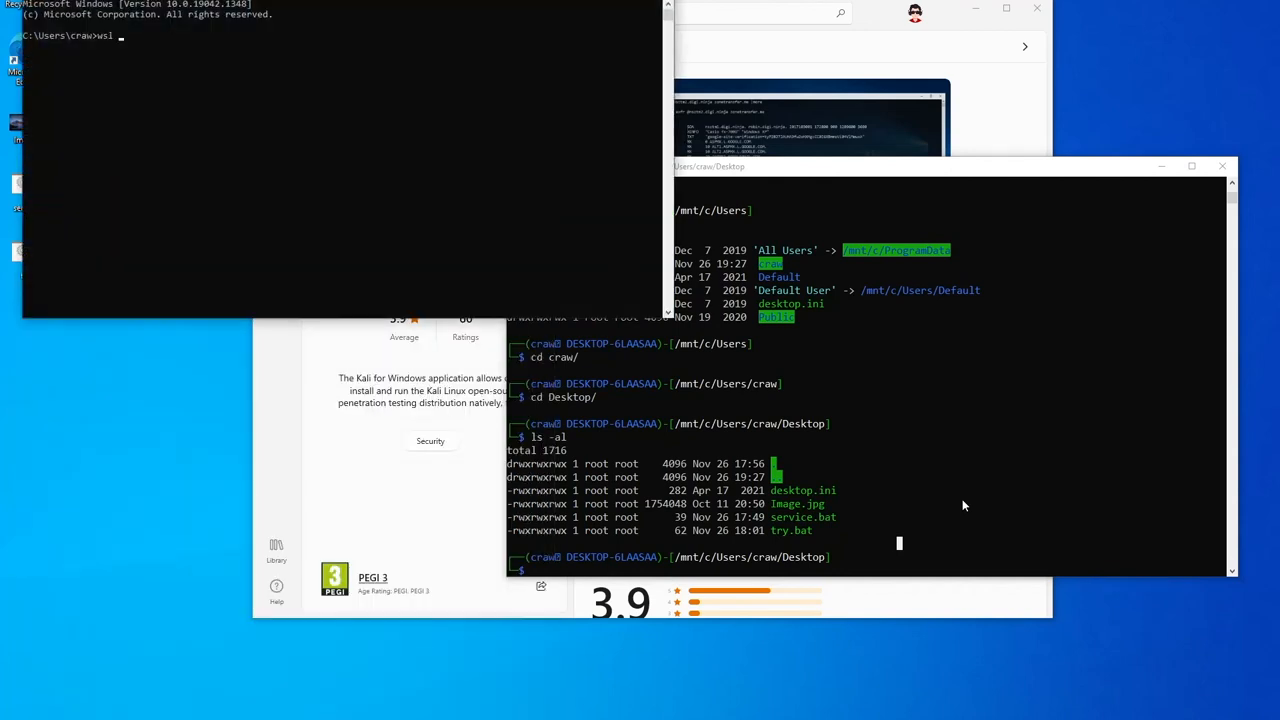
{"action": "type", "text": "--set"}
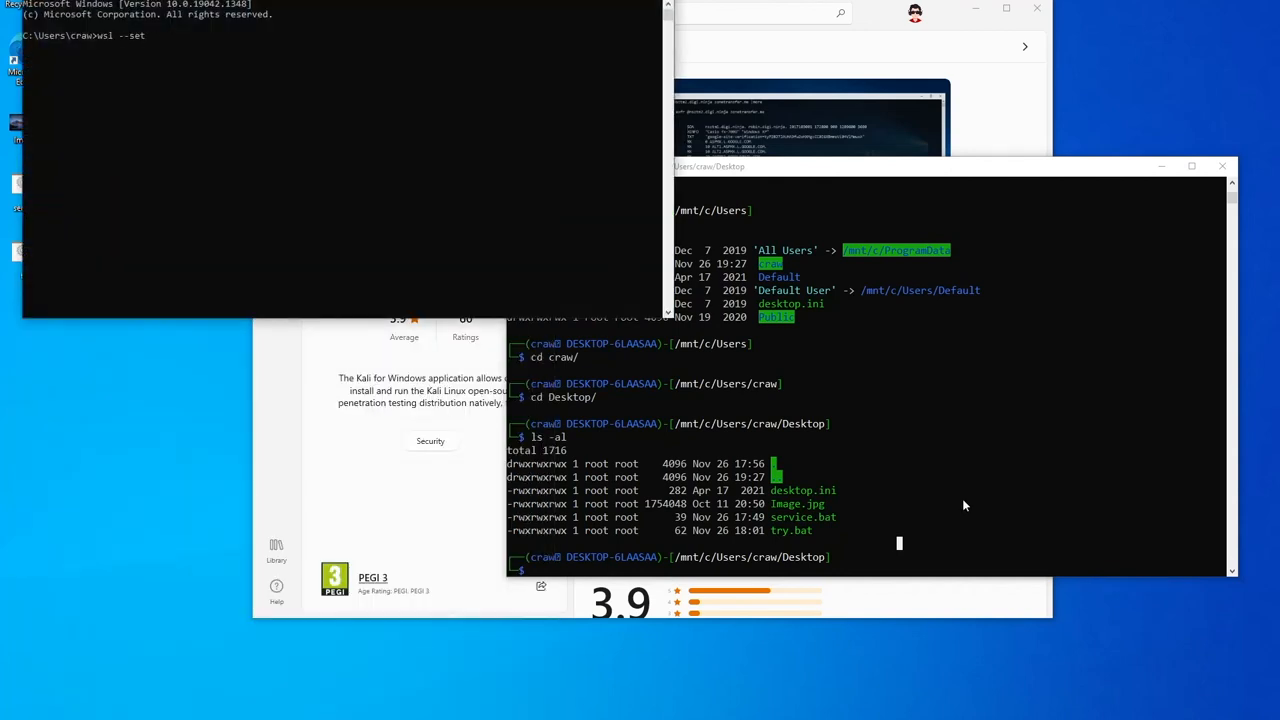
{"action": "type", "text": "-default"}
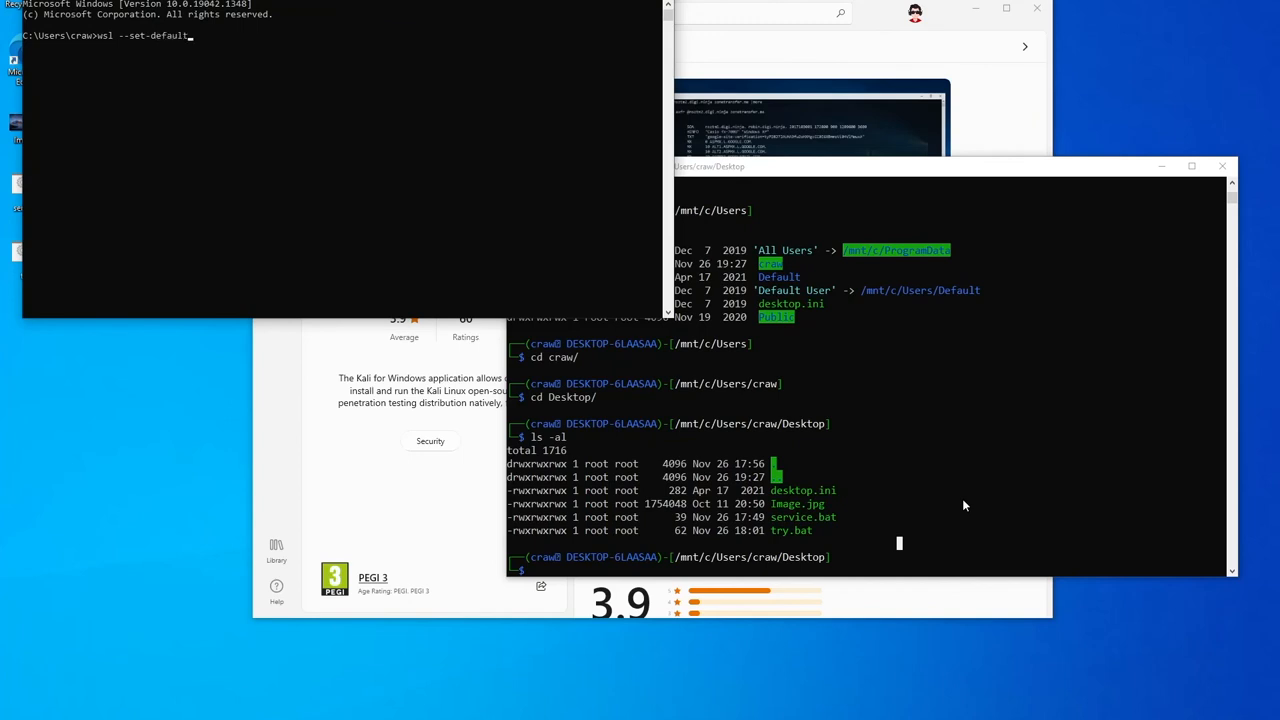
{"action": "type", "text": "version"}
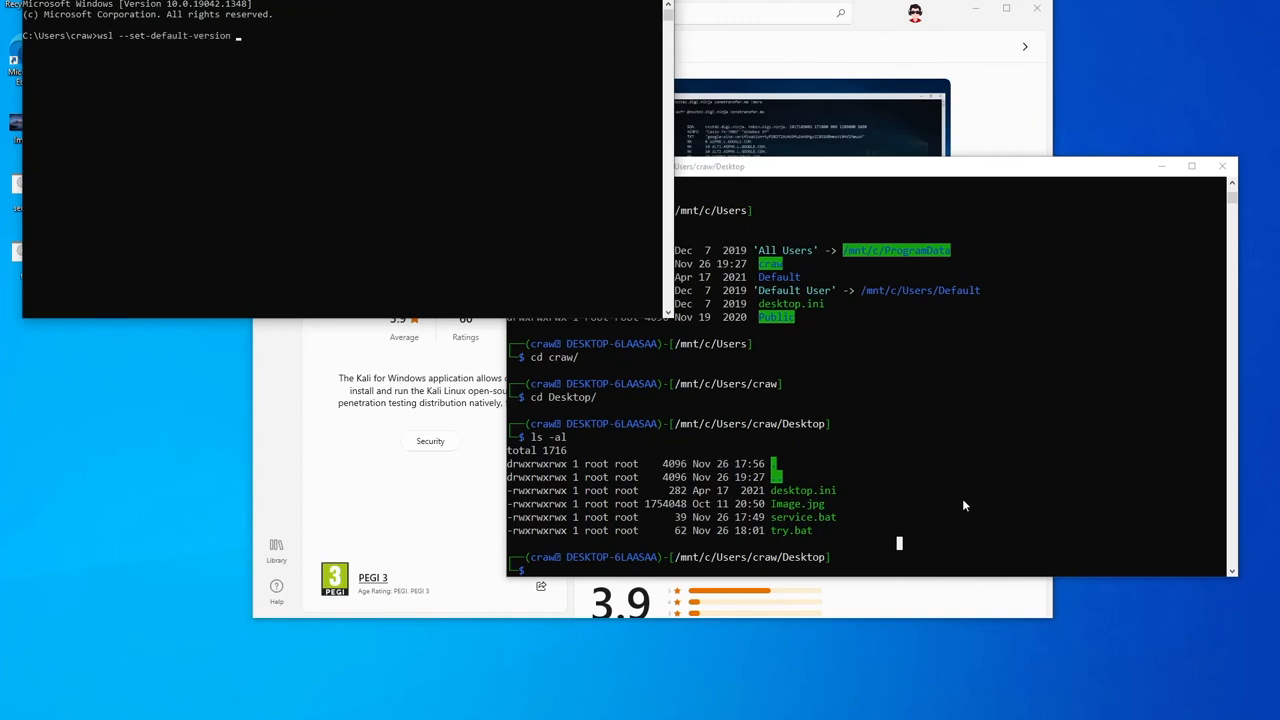
{"action": "type", "text": "2"}
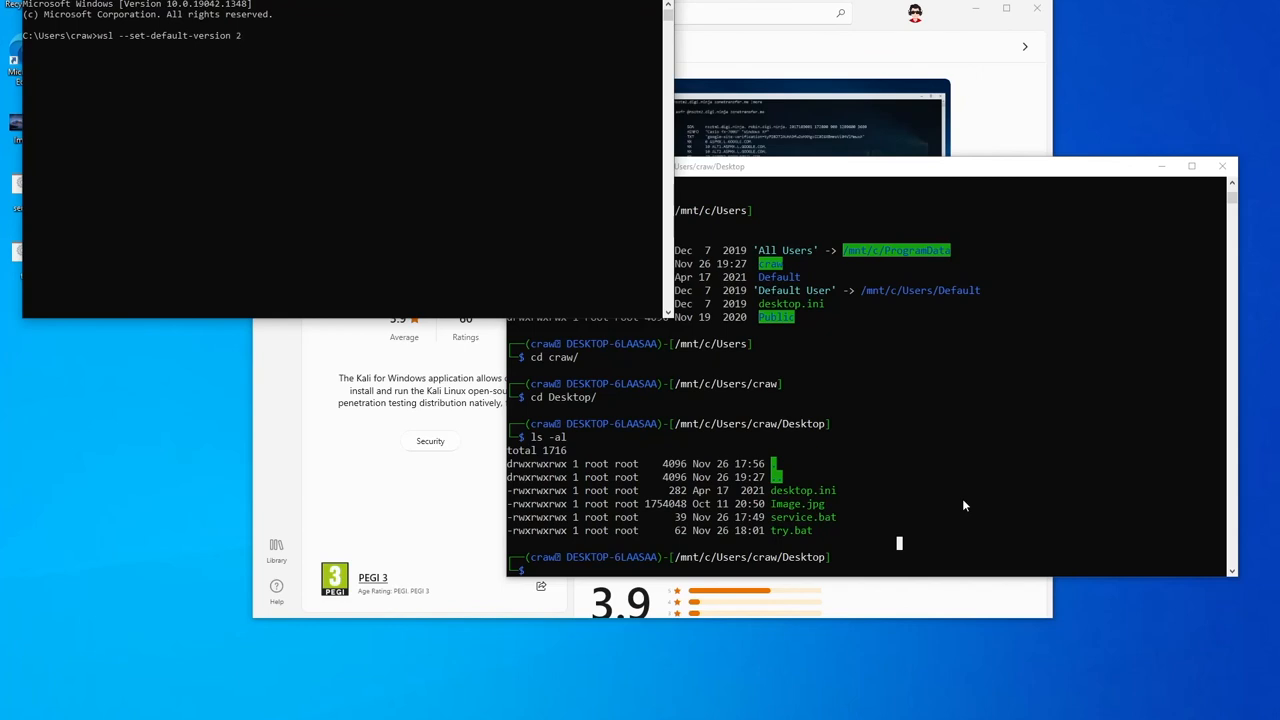
{"action": "key", "text": "BackSpace"}
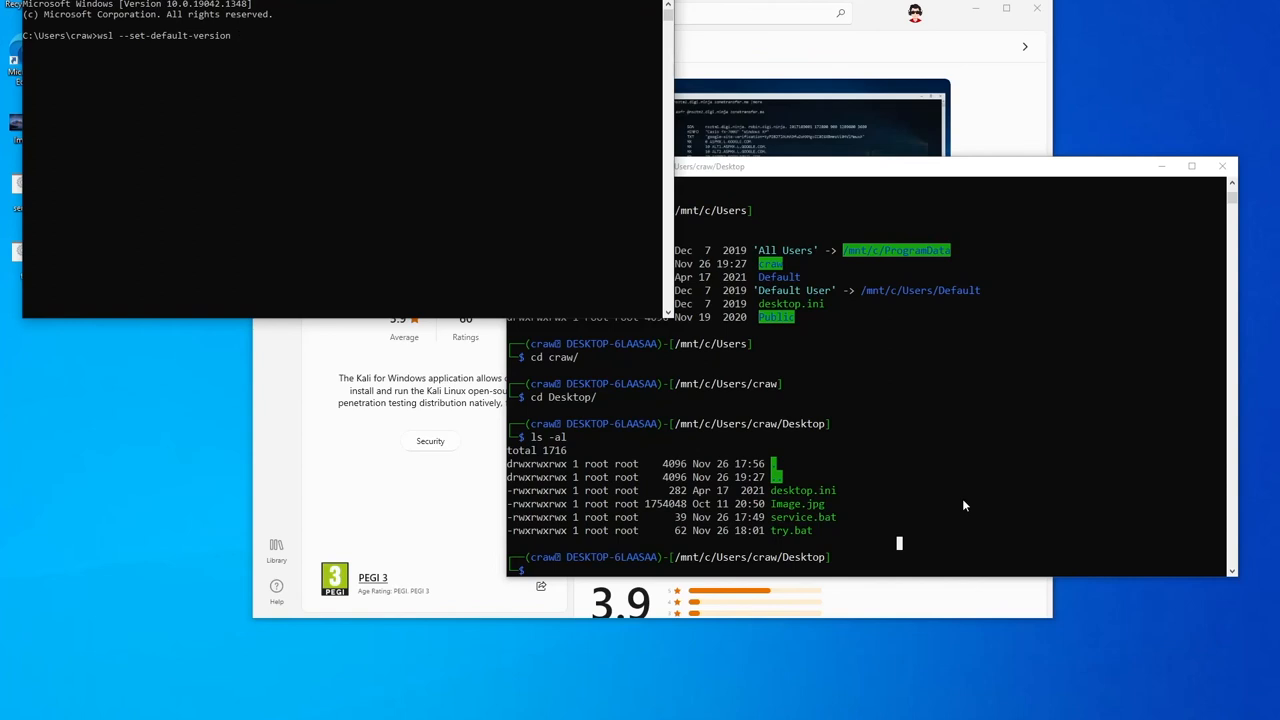
{"action": "type", "text": "1"}
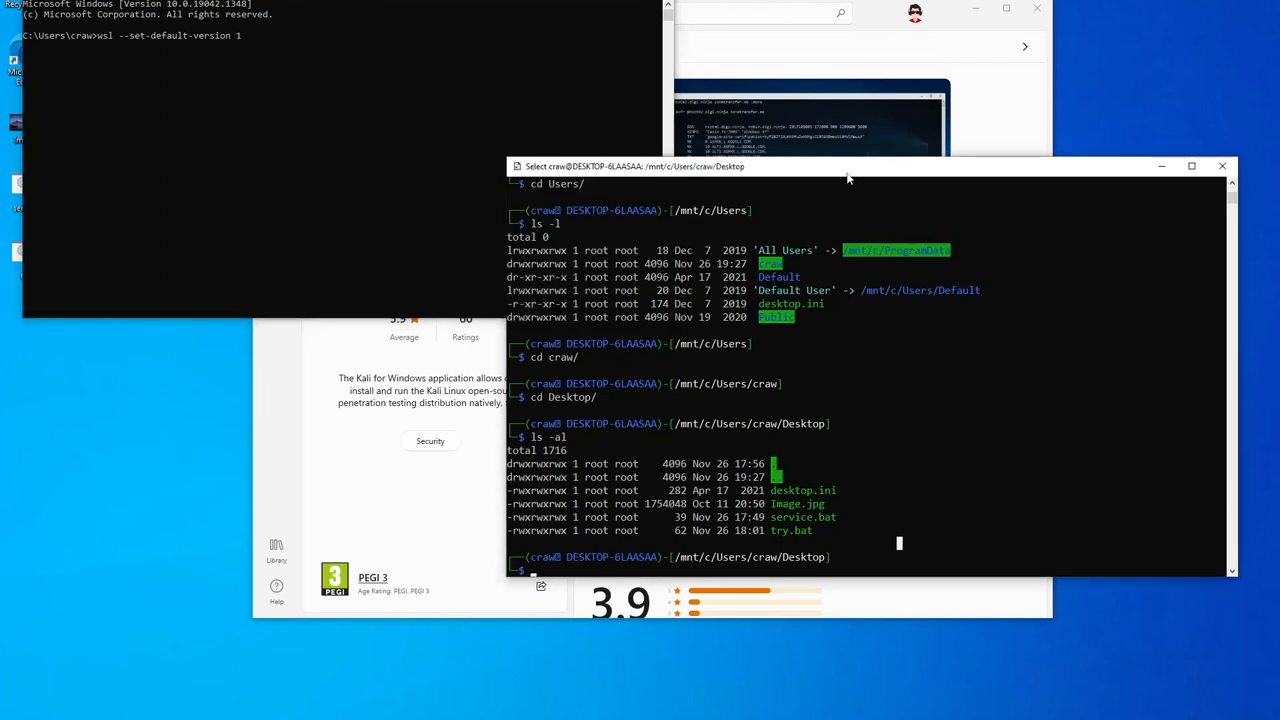
{"action": "mouse_move", "coordinate": [932, 460]}
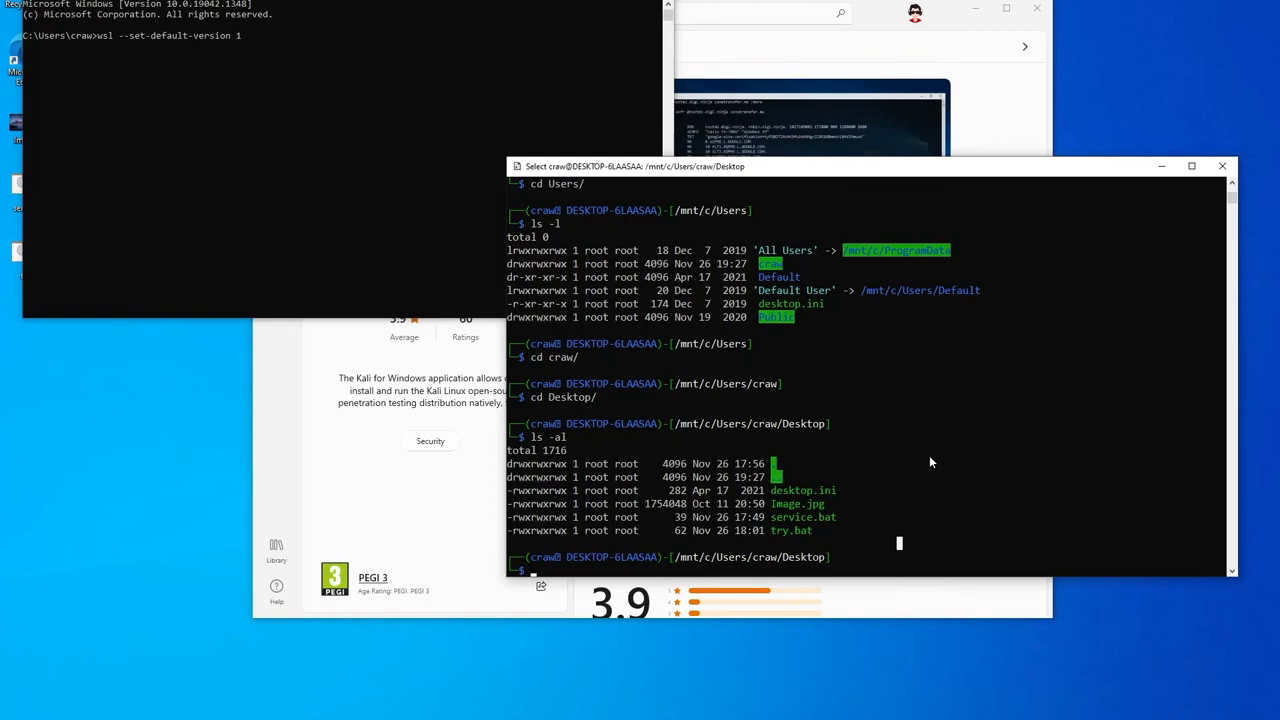